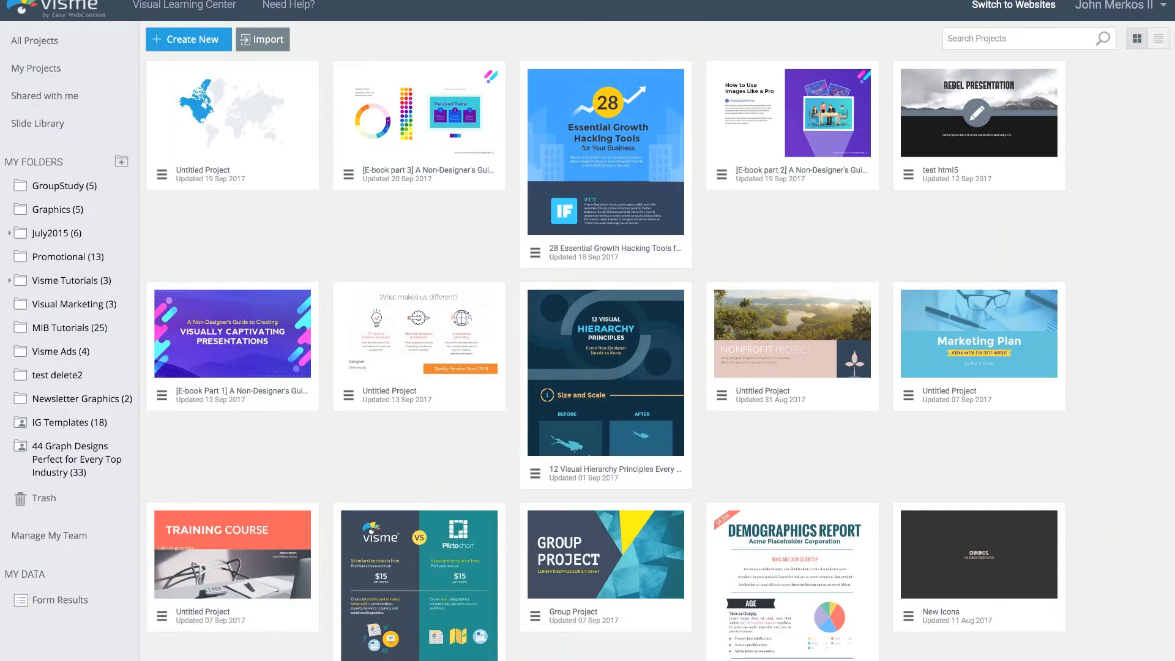
{"action": "mouse_move", "coordinate": [588, 36]}
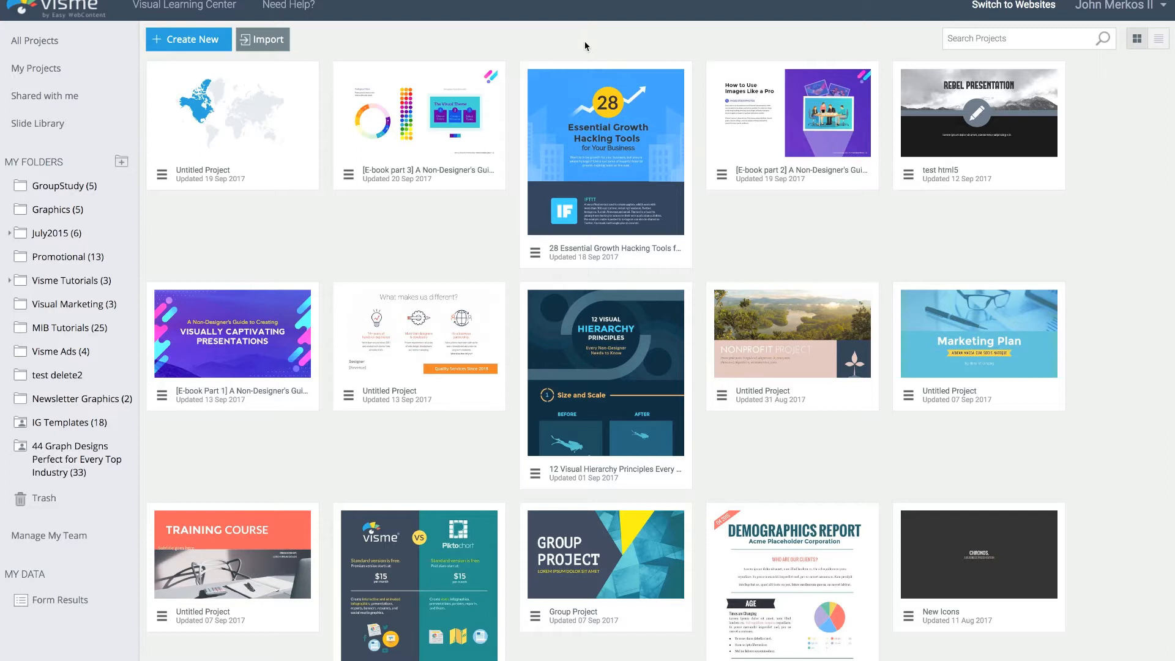
{"action": "mouse_move", "coordinate": [758, 238]}
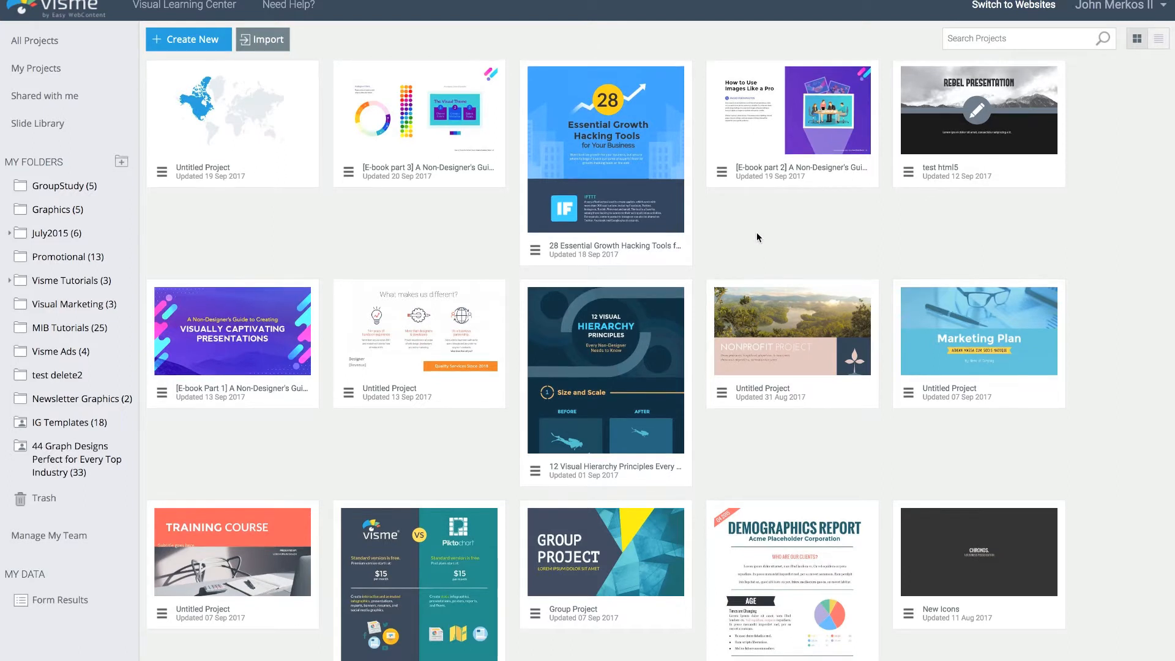
Scroll through the project list to locate the Can I Use This Image? project.
{"action": "scroll", "scroll_direction": "down", "scroll_amount": 3}
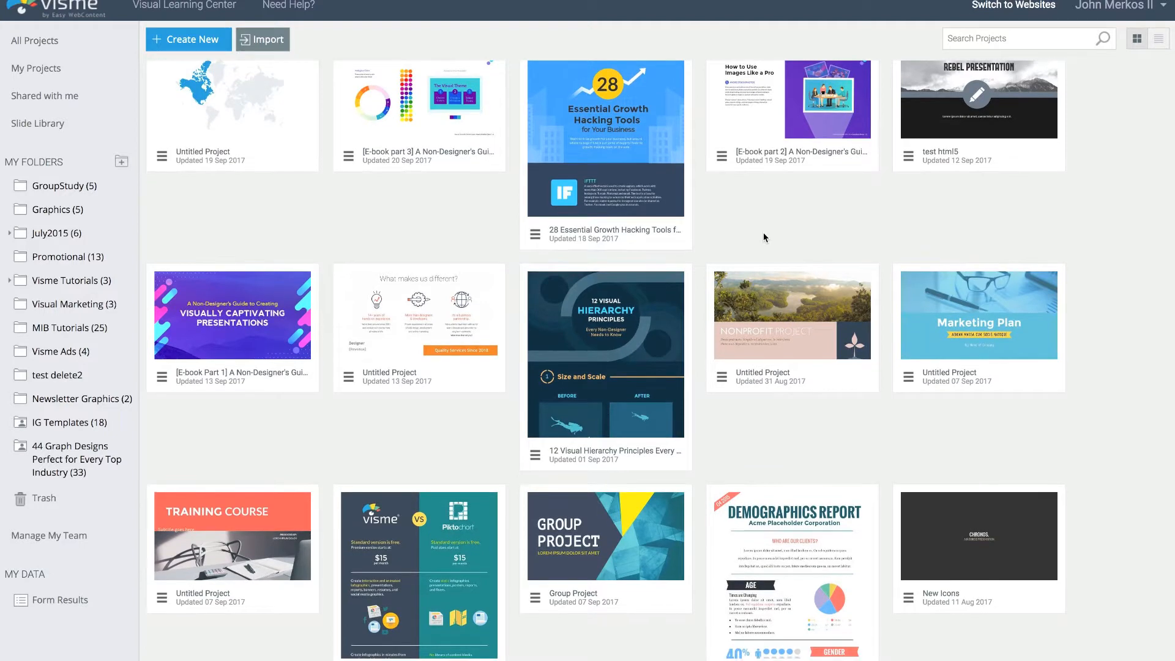
{"action": "scroll", "scroll_direction": "up", "scroll_amount": 3}
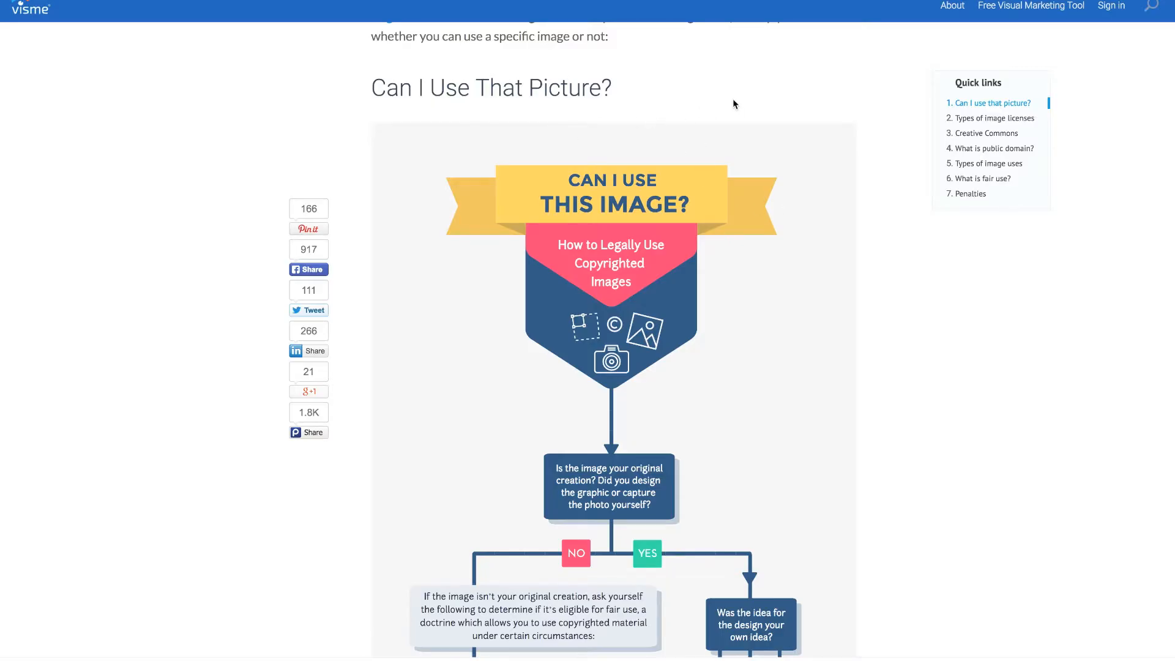
{"action": "scroll", "scroll_direction": "up", "scroll_amount": 3}
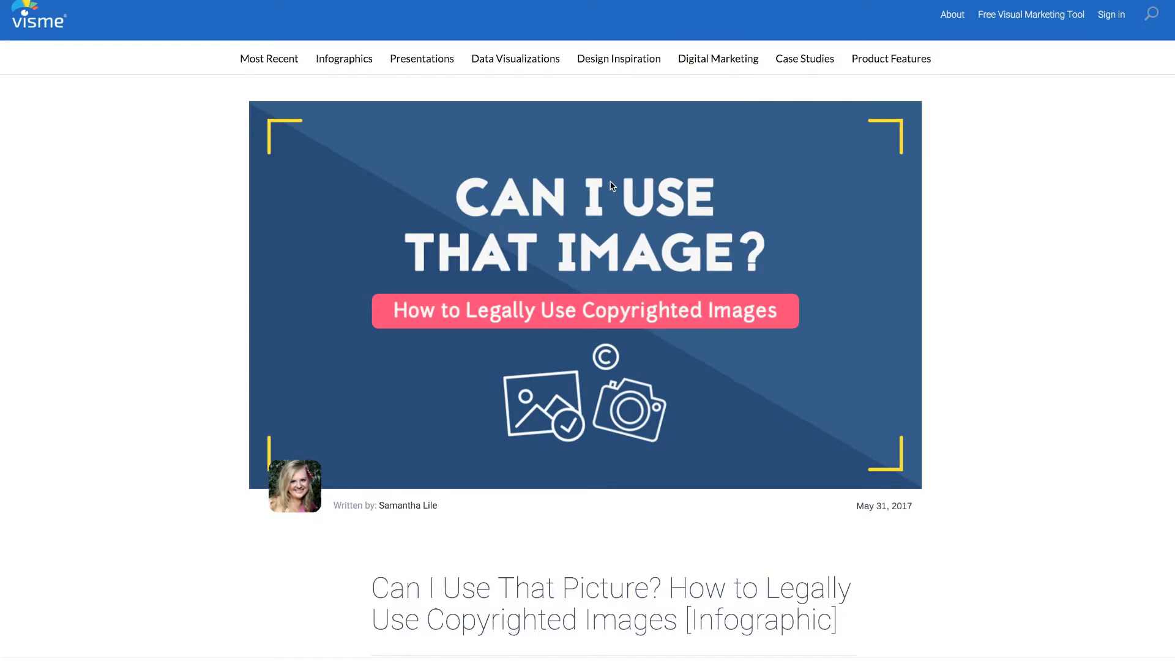
{"action": "scroll", "scroll_direction": "down", "scroll_amount": 3}
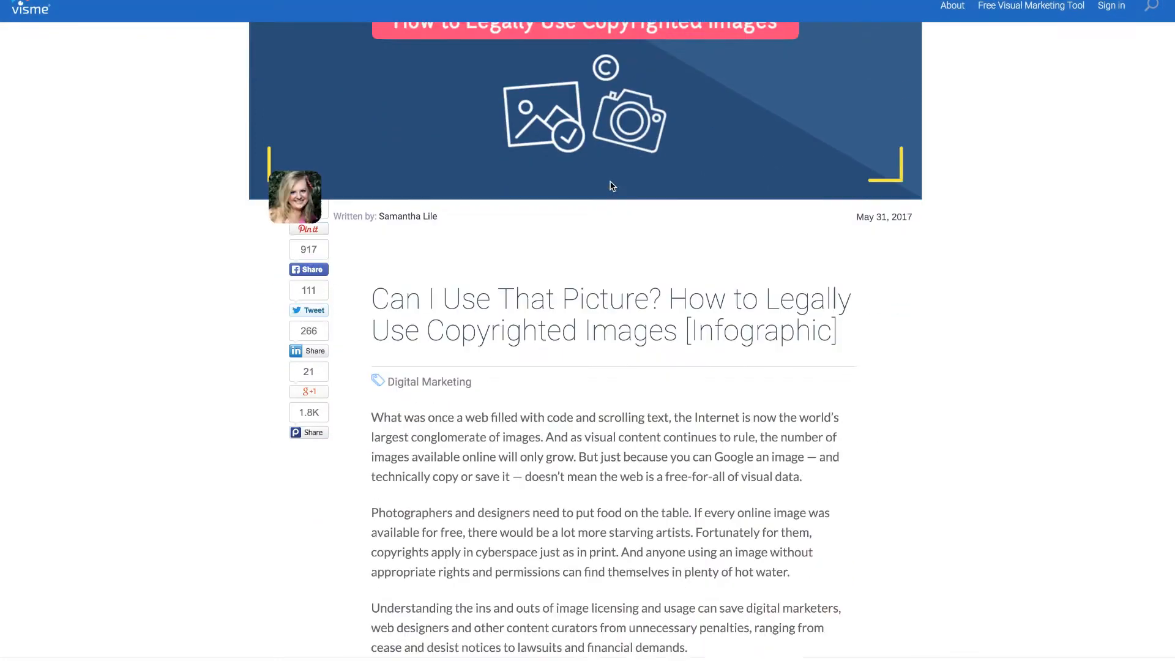
{"action": "scroll", "scroll_direction": "down", "scroll_amount": 3}
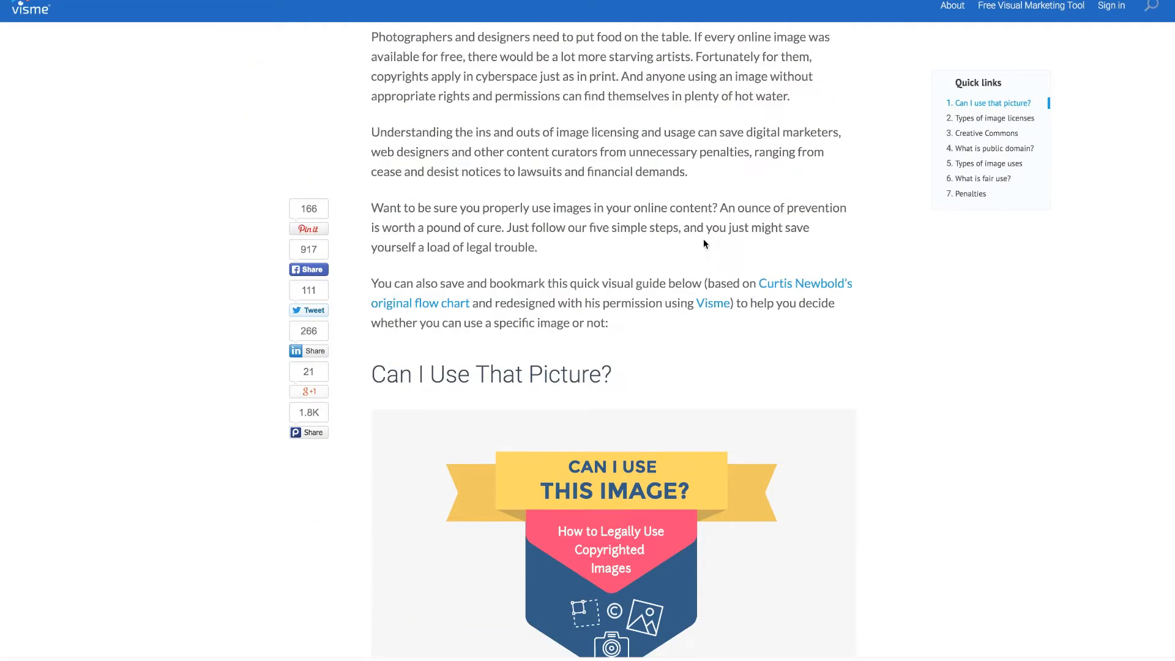
{"action": "scroll", "scroll_direction": "down", "scroll_amount": 3}
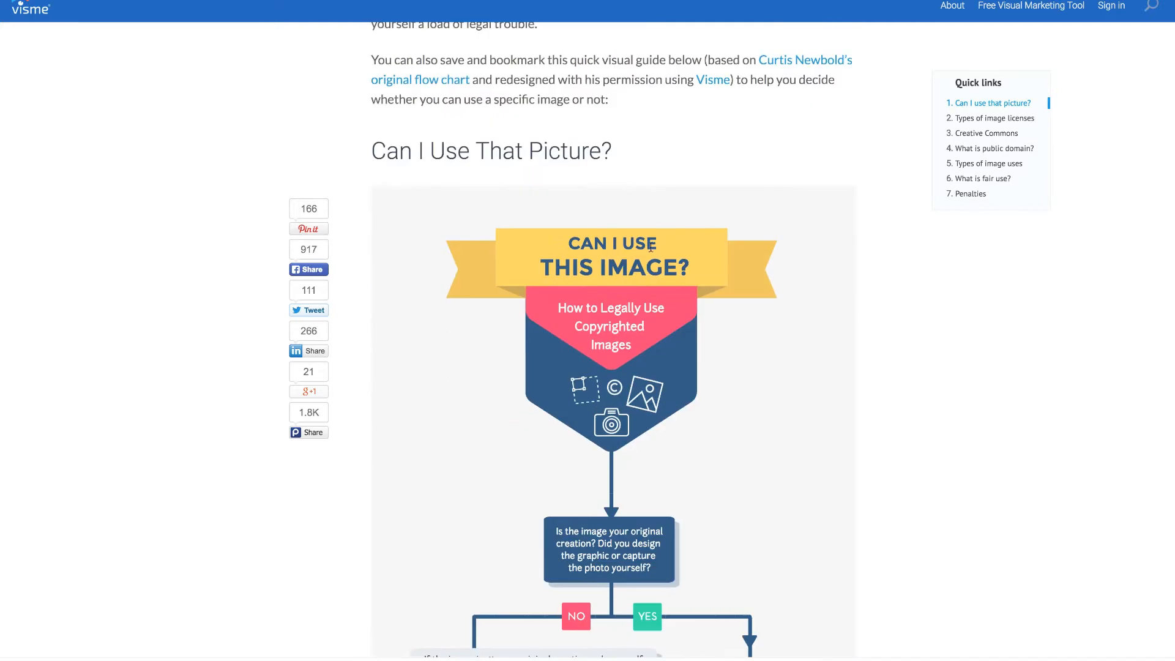
{"action": "scroll", "scroll_direction": "down", "scroll_amount": 3}
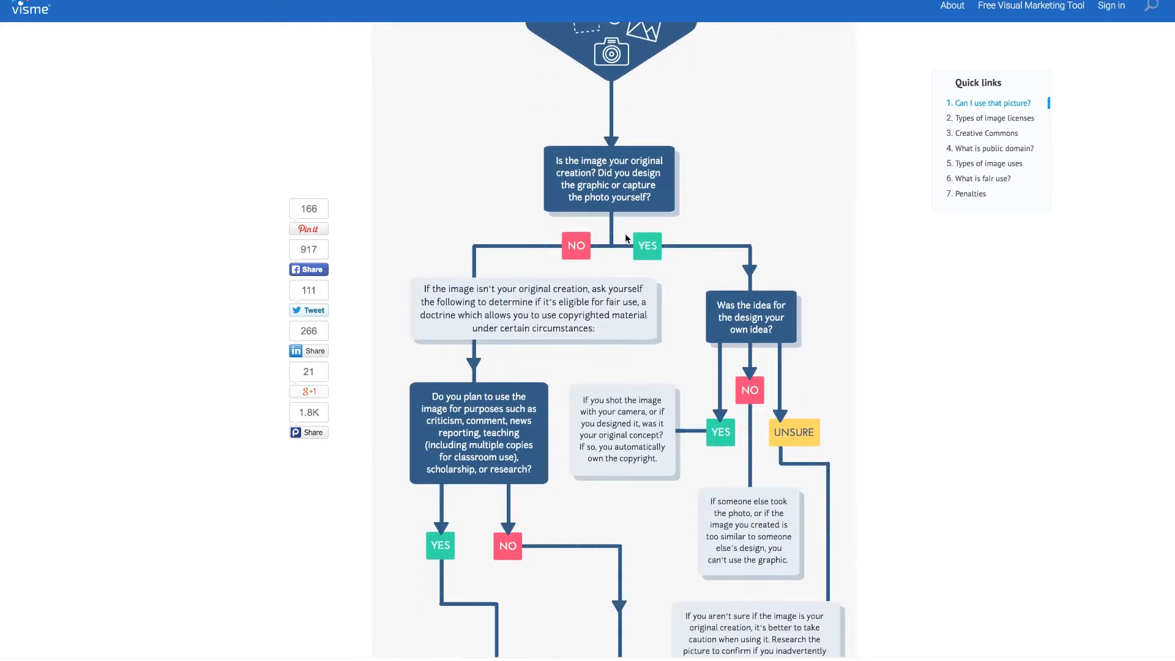
{"action": "scroll", "scroll_direction": "down", "scroll_amount": 3}
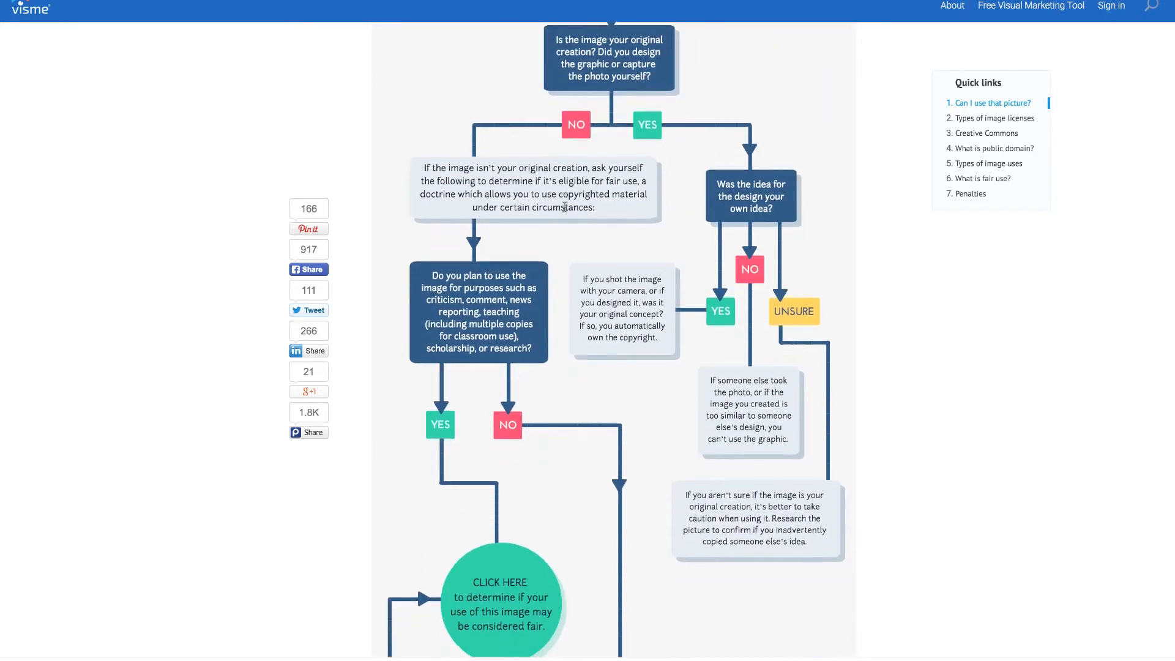
{"action": "scroll", "scroll_direction": "down", "scroll_amount": 3}
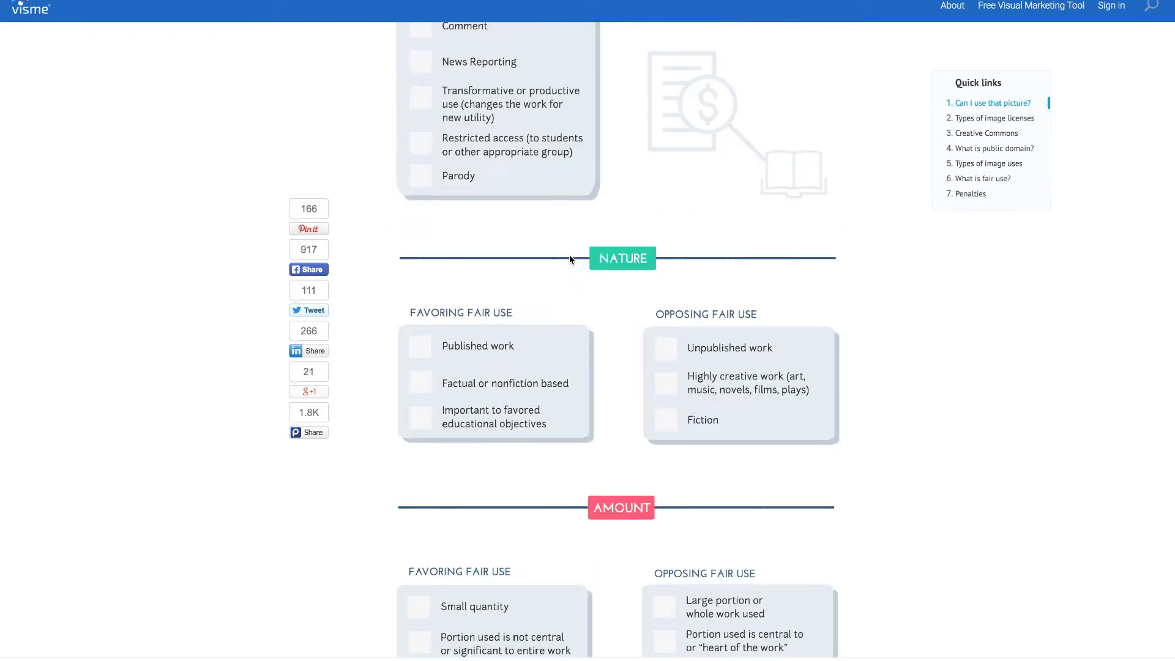
{"action": "scroll", "scroll_direction": "up", "scroll_amount": 3}
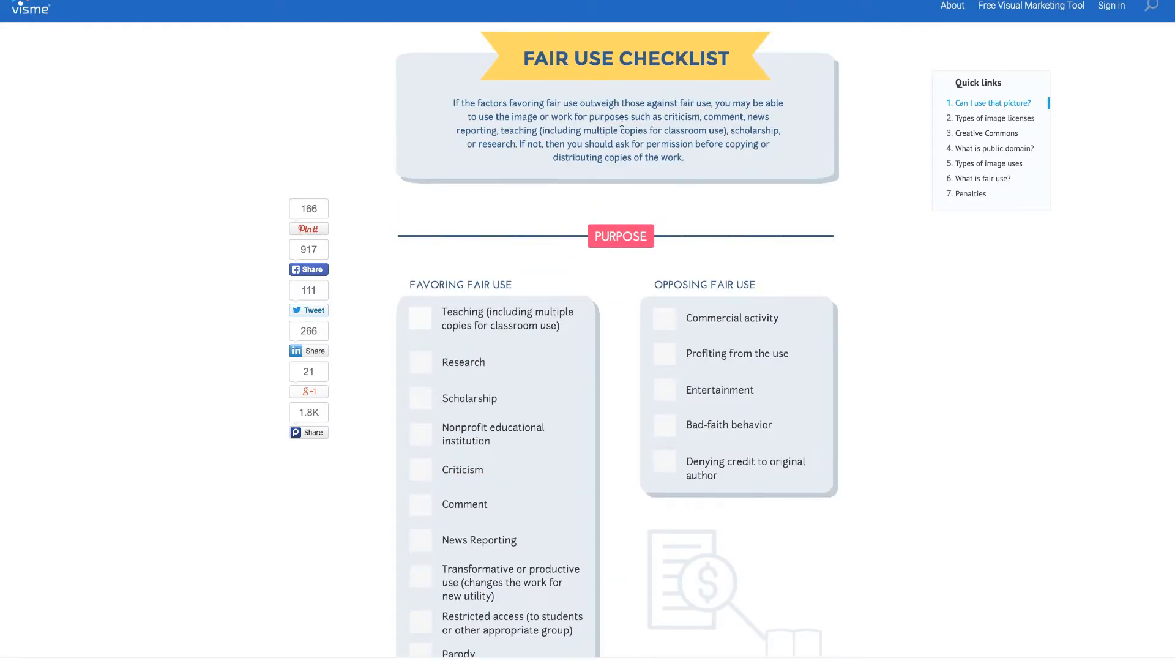
{"action": "mouse_move", "coordinate": [694, 204]}
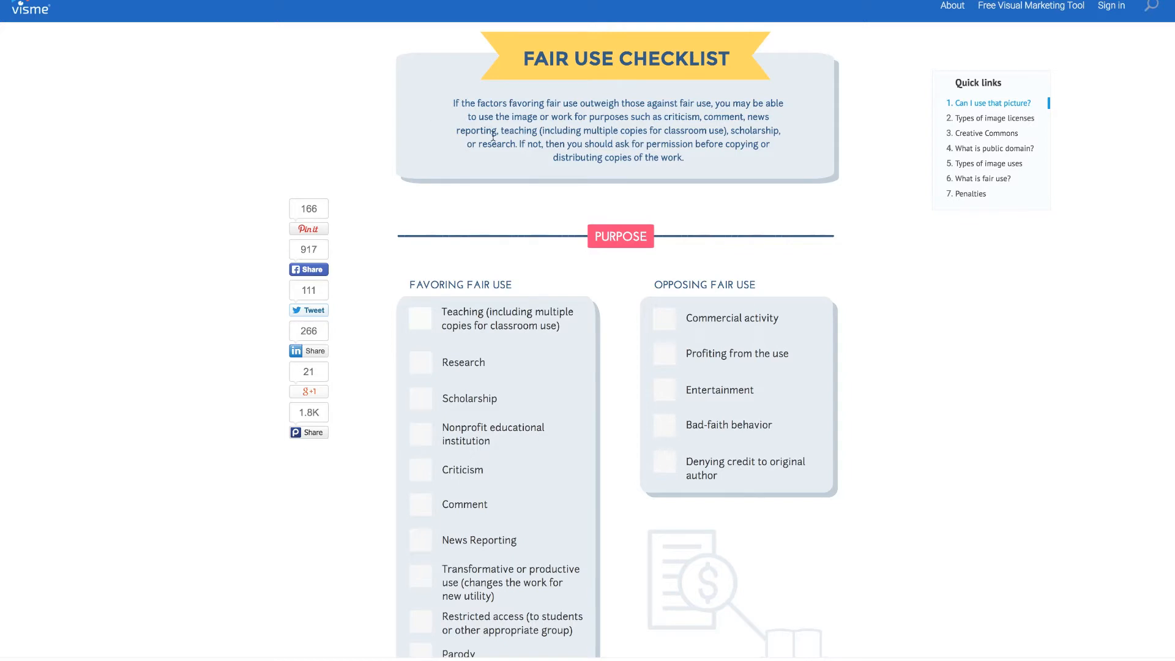
{"action": "mouse_move", "coordinate": [518, 174]}
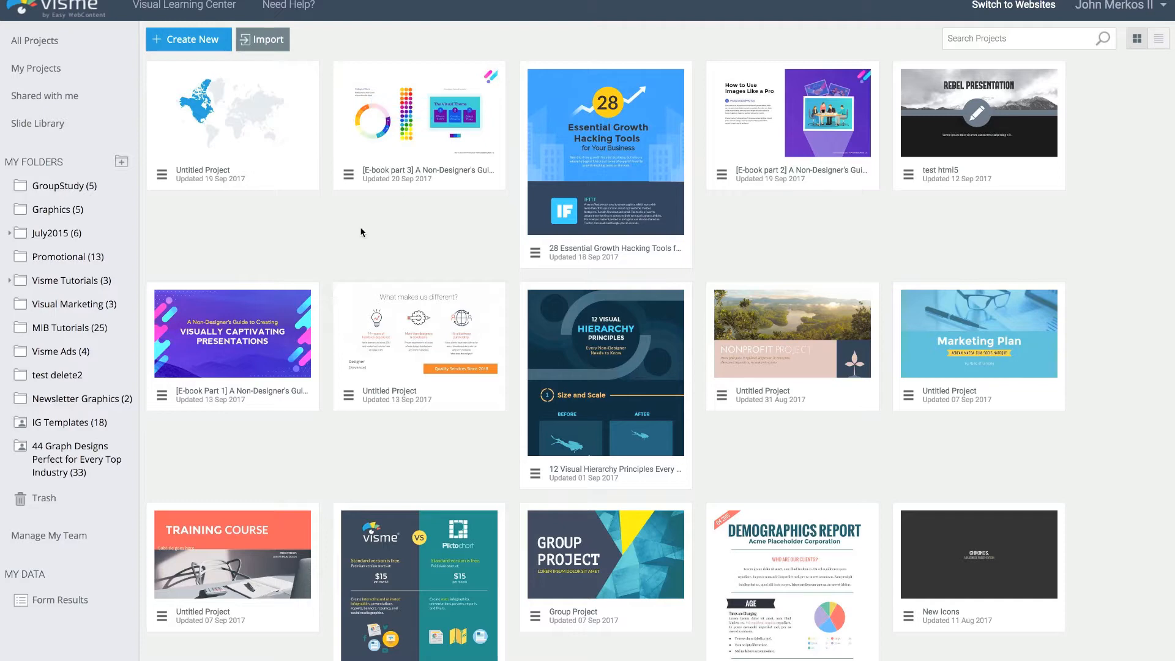
Choose Analytics from the Can I Use This Image? project's options menu.
{"action": "scroll", "scroll_direction": "down", "scroll_amount": 3}
{"action": "type", "text": "image"}
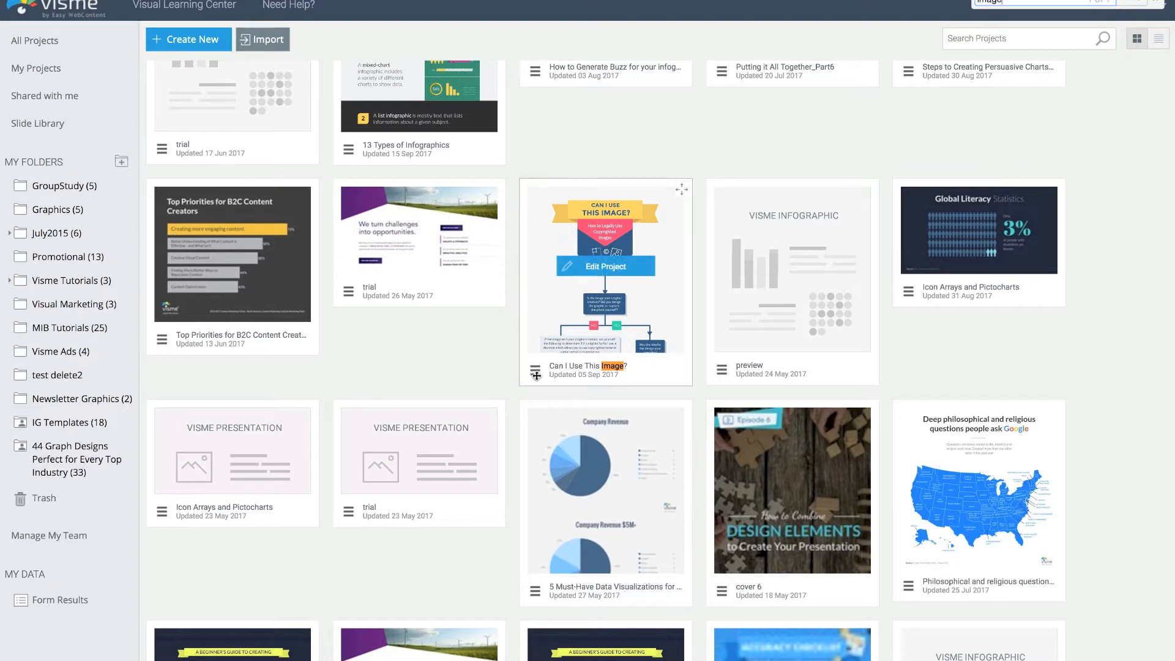
{"action": "mouse_move", "coordinate": [537, 373]}
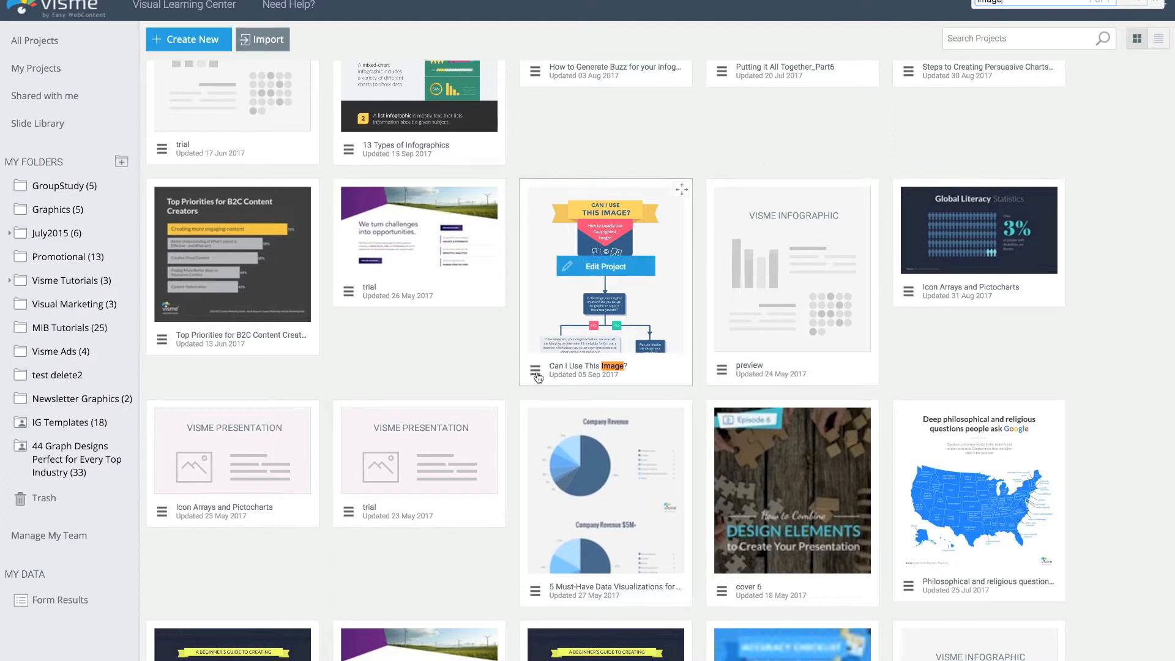
{"action": "left_click", "coordinate": [536, 370]}
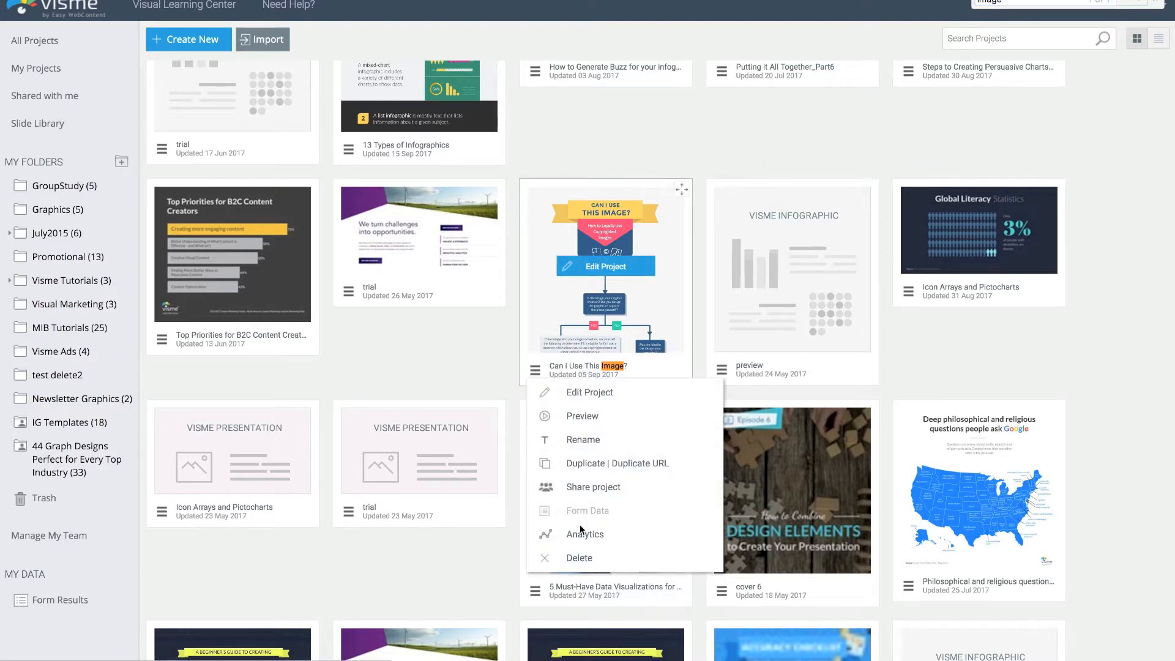
{"action": "mouse_move", "coordinate": [584, 534]}
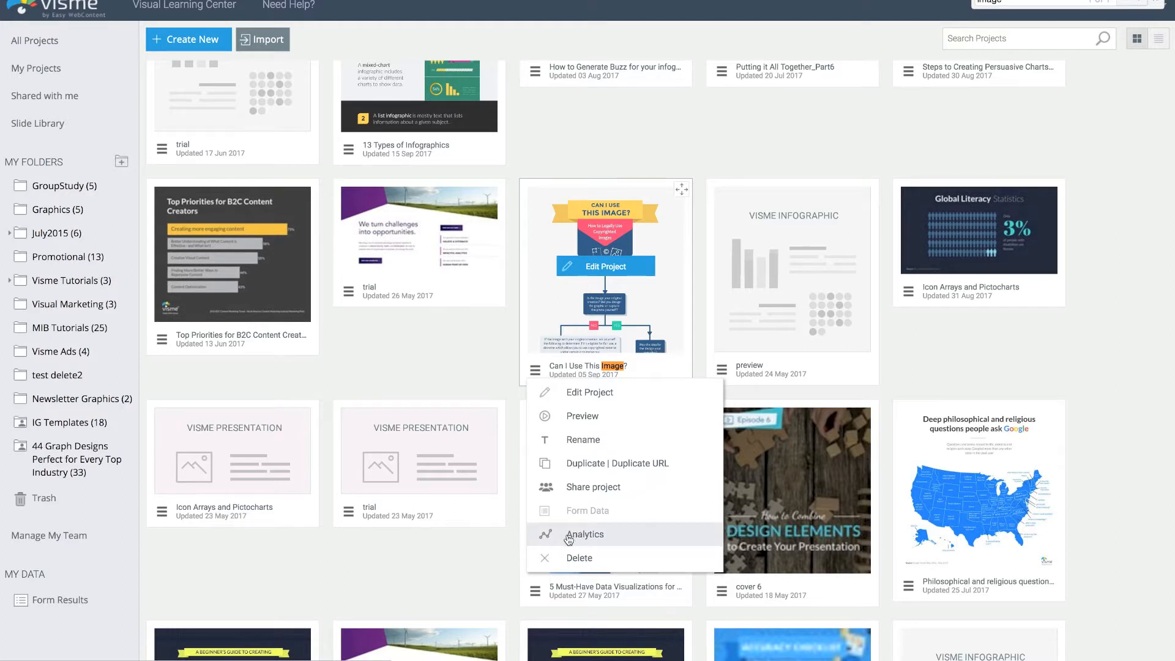
{"action": "left_click", "coordinate": [584, 534]}
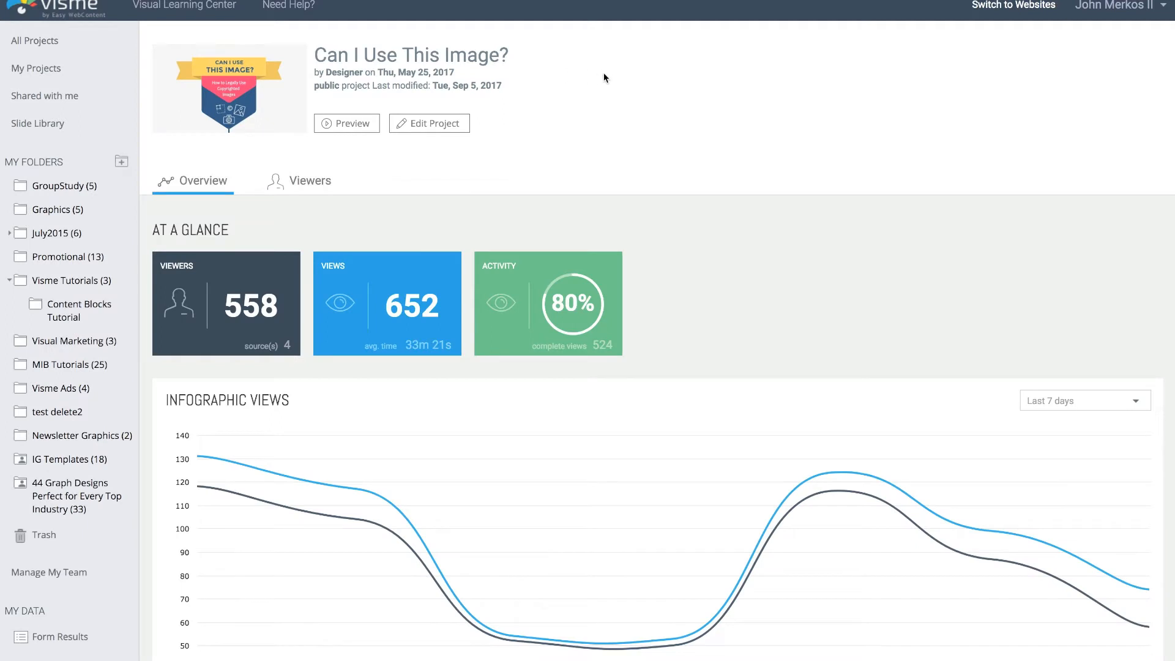
{"action": "mouse_move", "coordinate": [679, 133]}
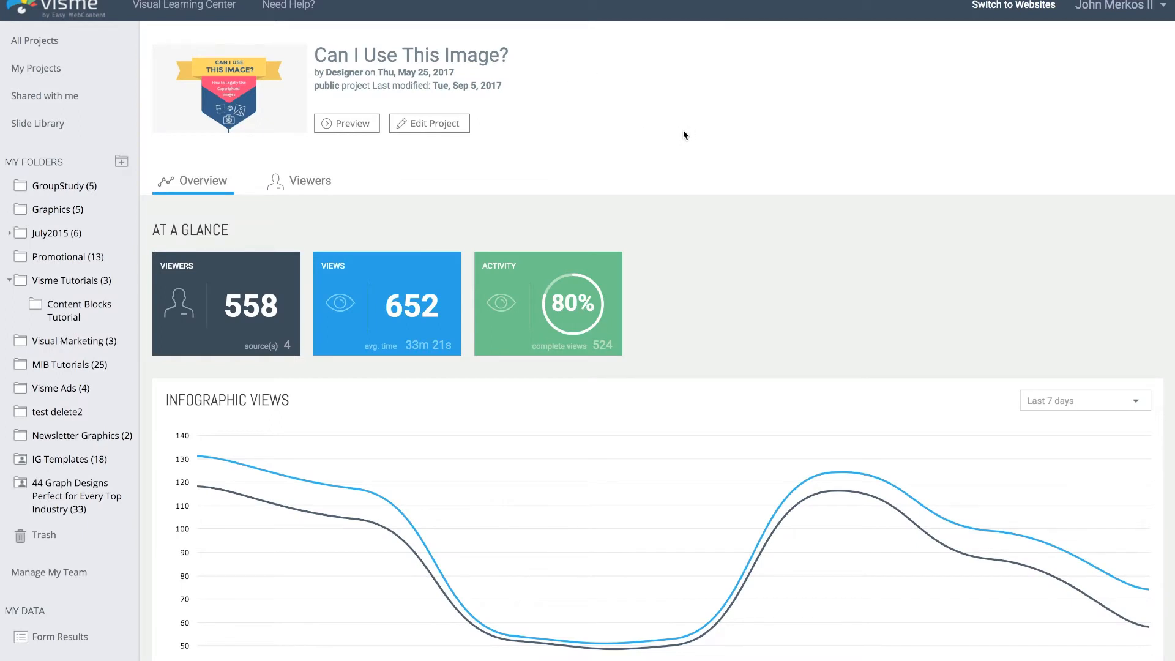
{"action": "mouse_move", "coordinate": [483, 140]}
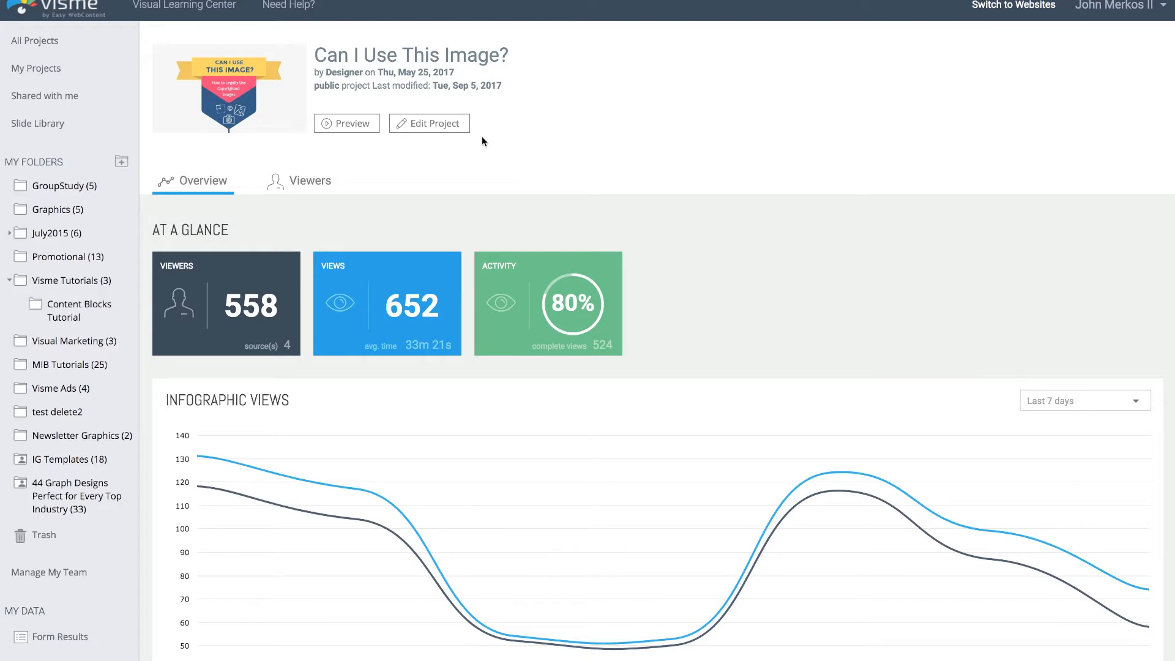
{"action": "mouse_move", "coordinate": [714, 204]}
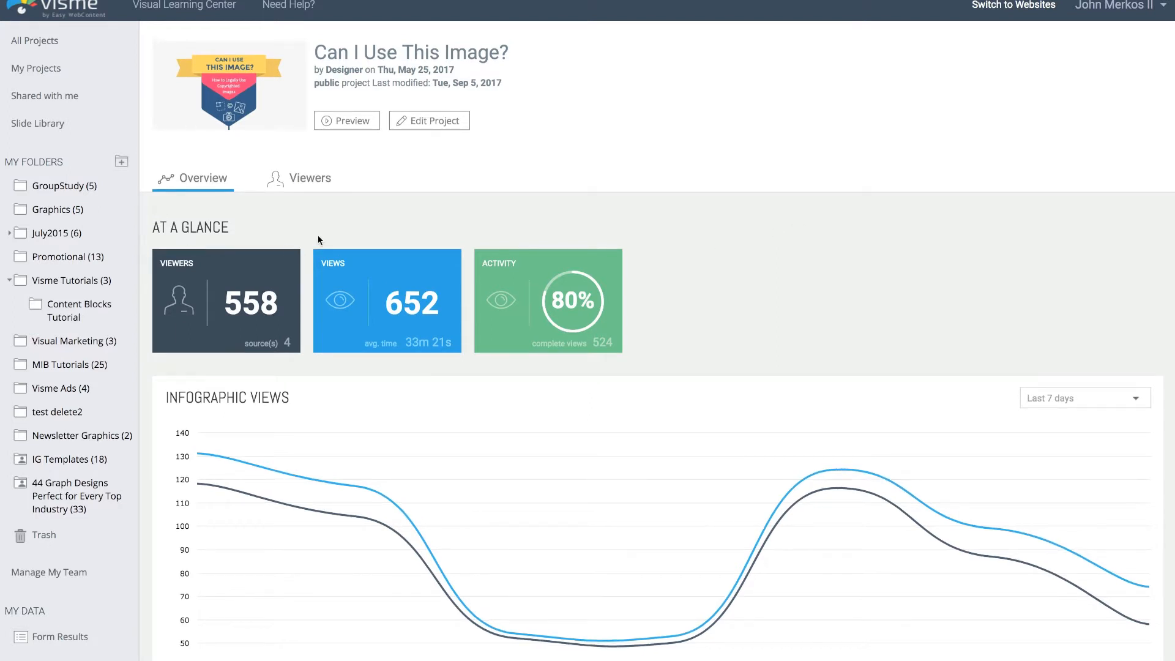
{"action": "mouse_move", "coordinate": [1030, 374]}
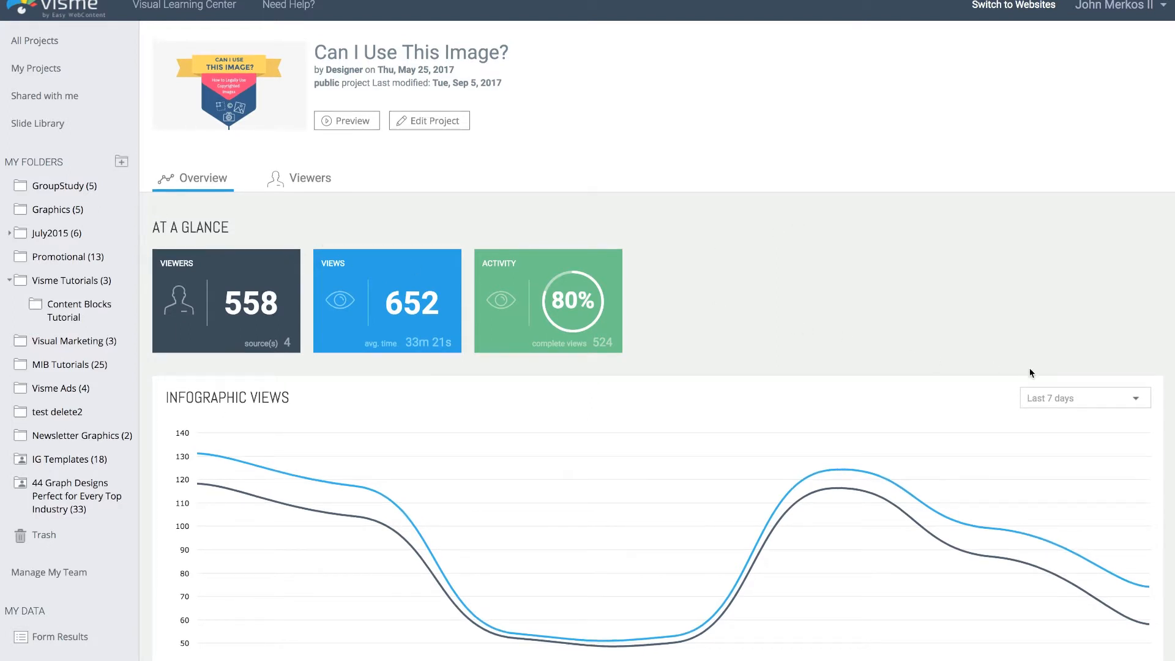
Change the Infographic Views range from Last 7 days to Custom and pick a start date.
{"action": "left_click", "coordinate": [1083, 398]}
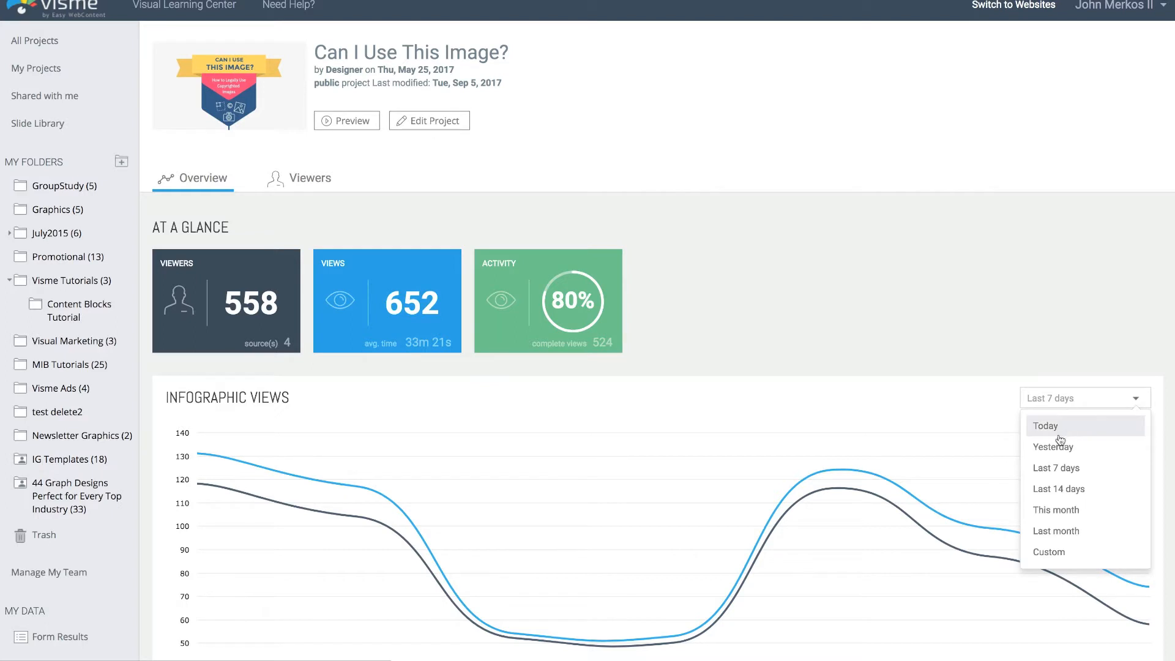
{"action": "mouse_move", "coordinate": [1059, 488]}
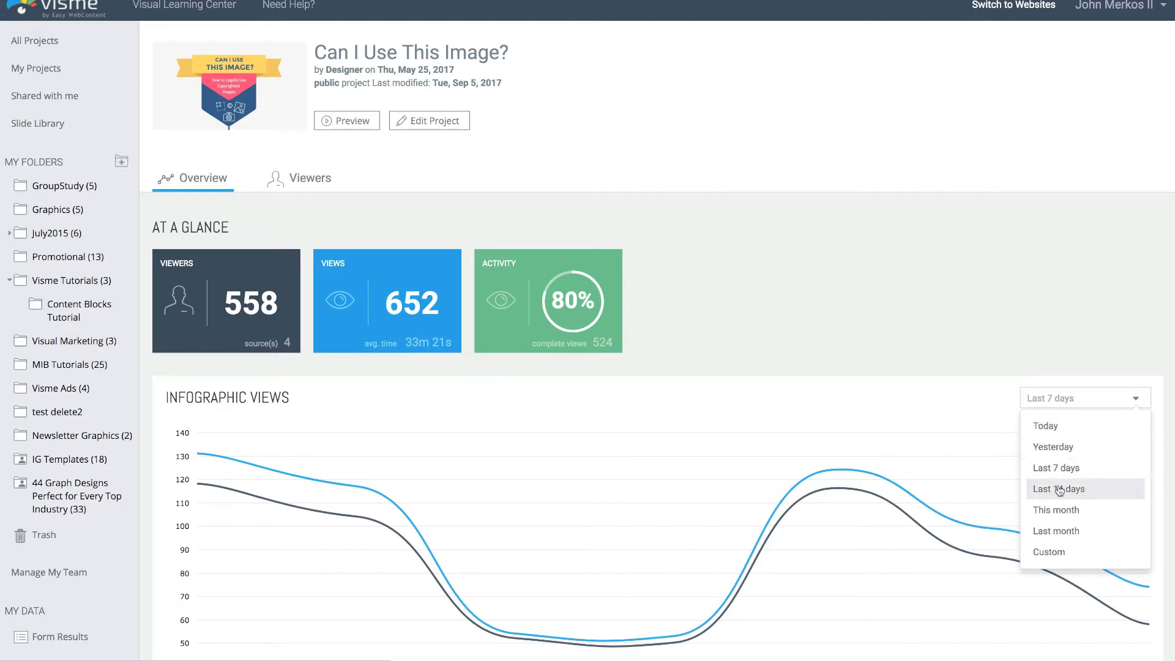
{"action": "left_click", "coordinate": [1050, 551]}
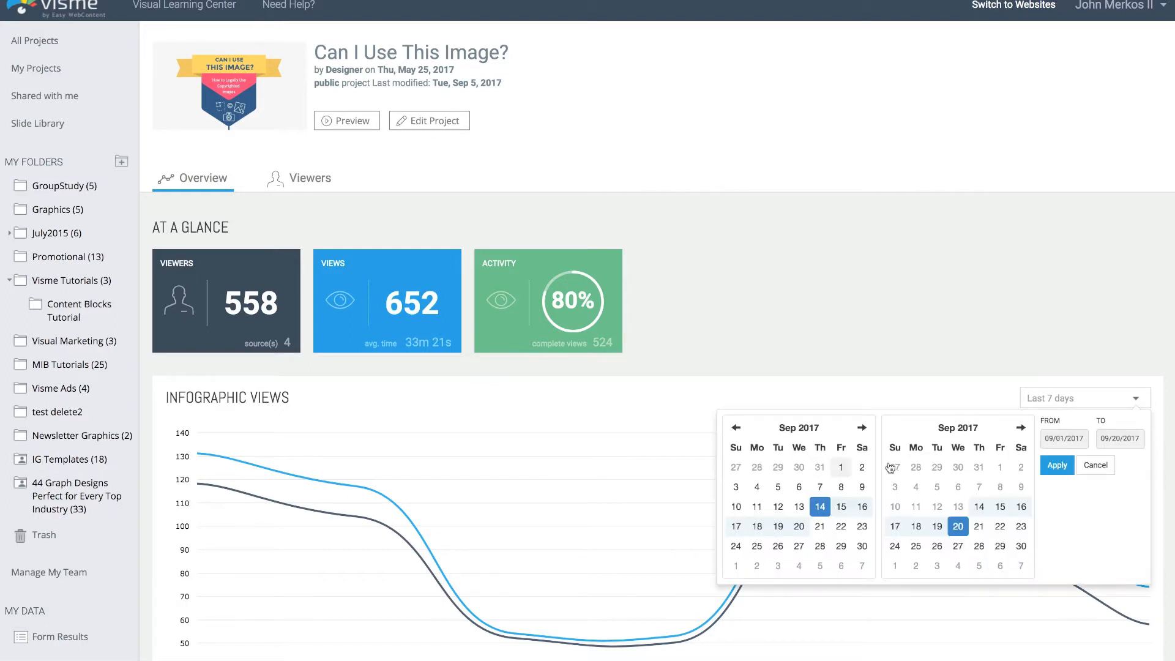
{"action": "left_click", "coordinate": [819, 506]}
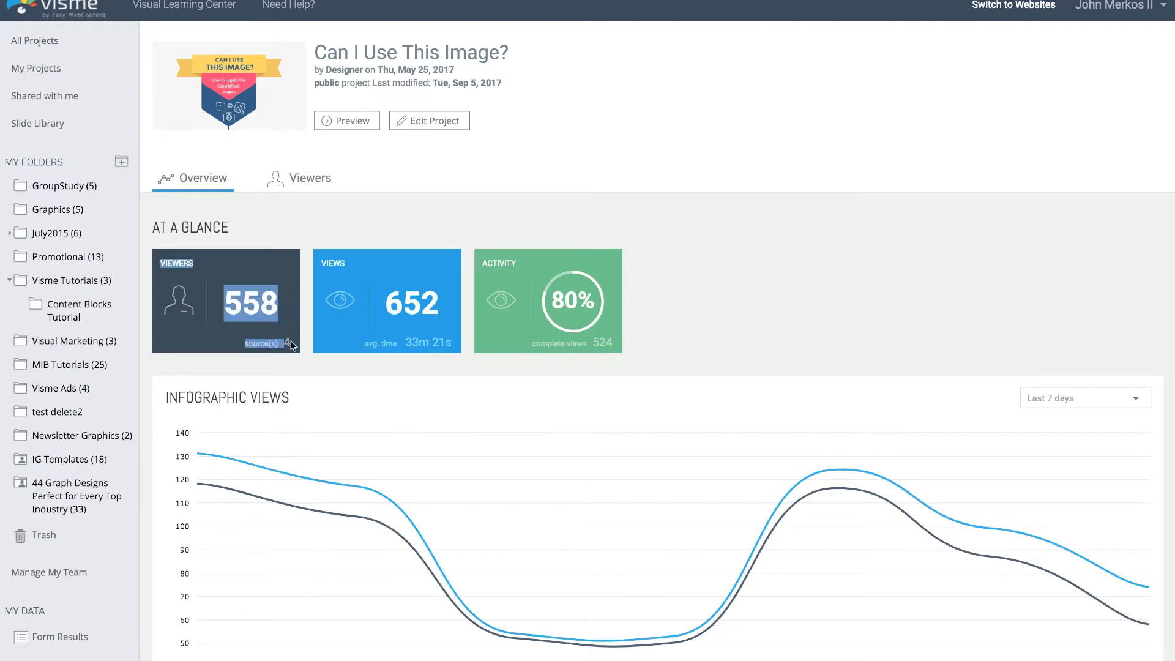
{"action": "mouse_move", "coordinate": [410, 277]}
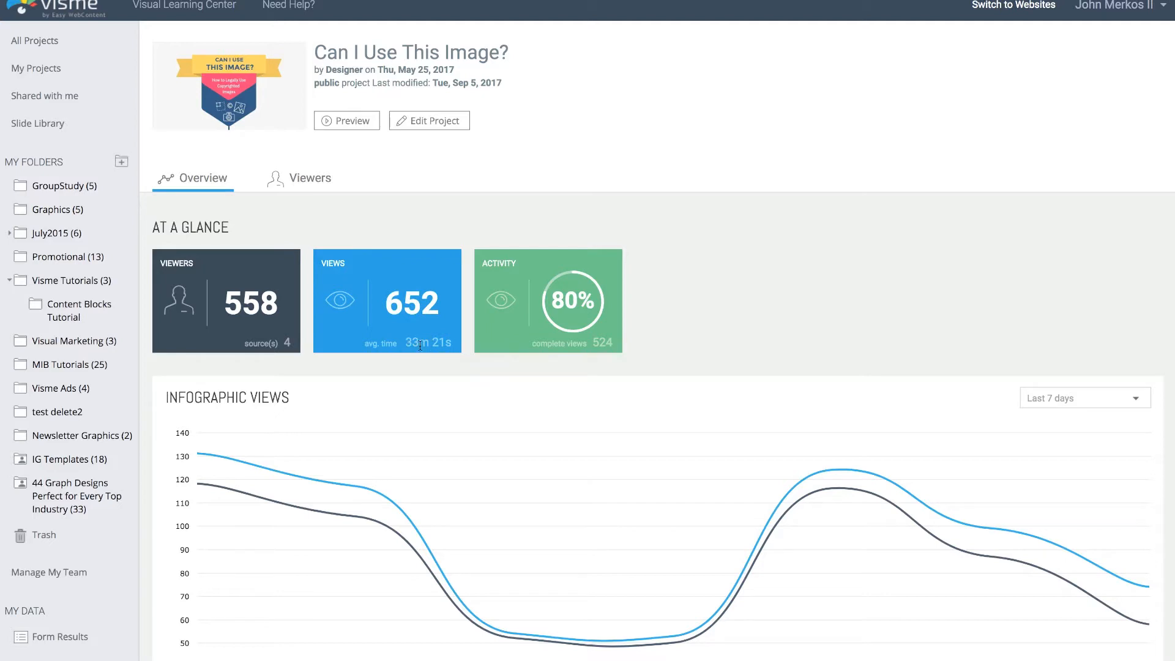
{"action": "mouse_move", "coordinate": [440, 362]}
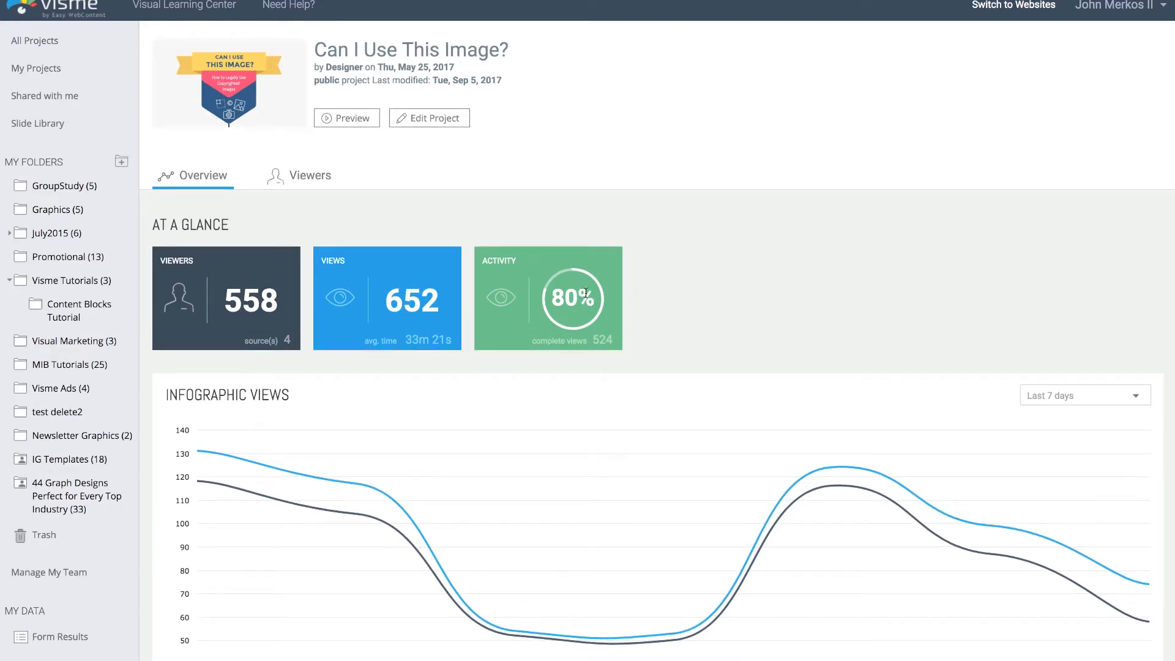
{"action": "scroll", "scroll_direction": "down", "scroll_amount": 3}
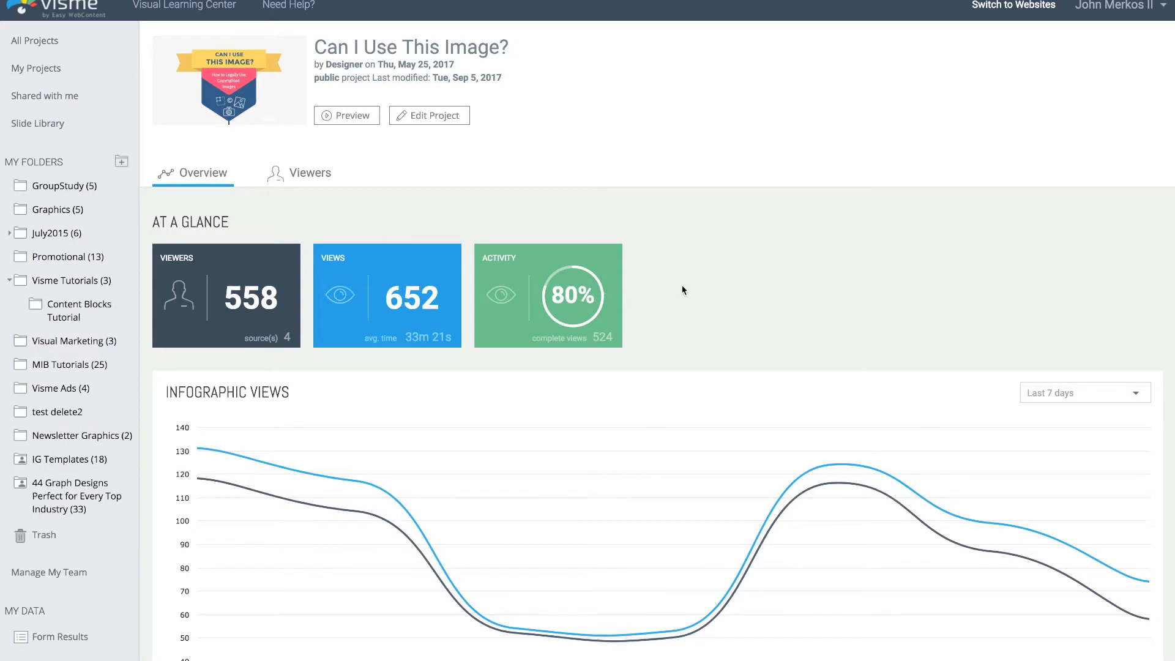
{"action": "mouse_move", "coordinate": [698, 305]}
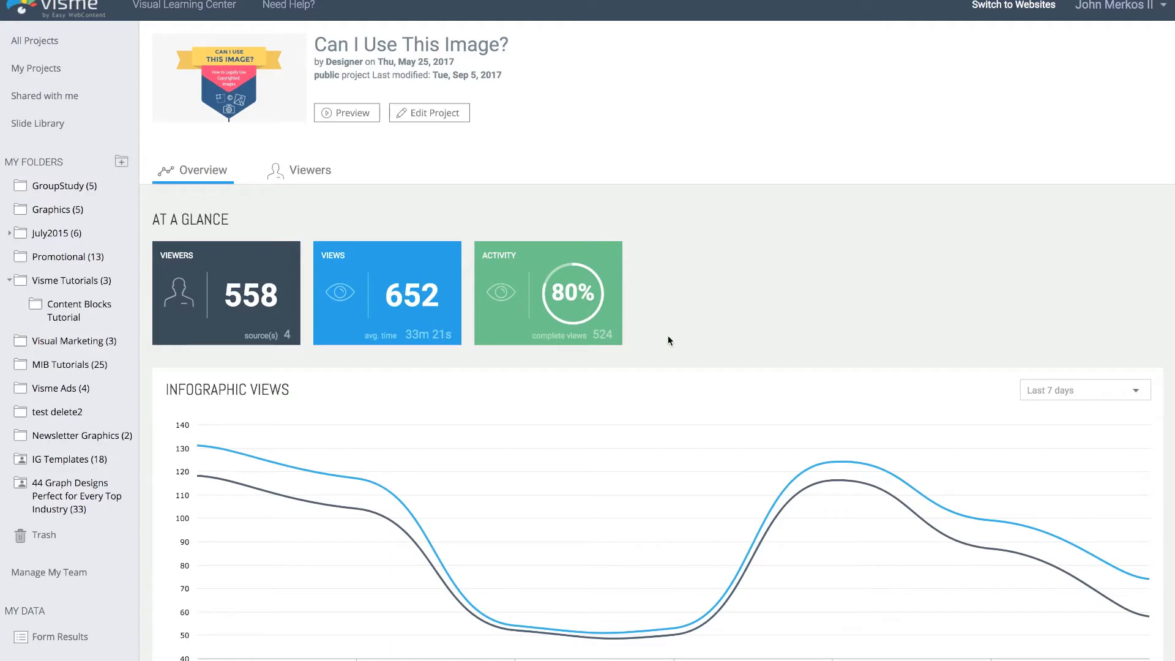
{"action": "mouse_move", "coordinate": [710, 311]}
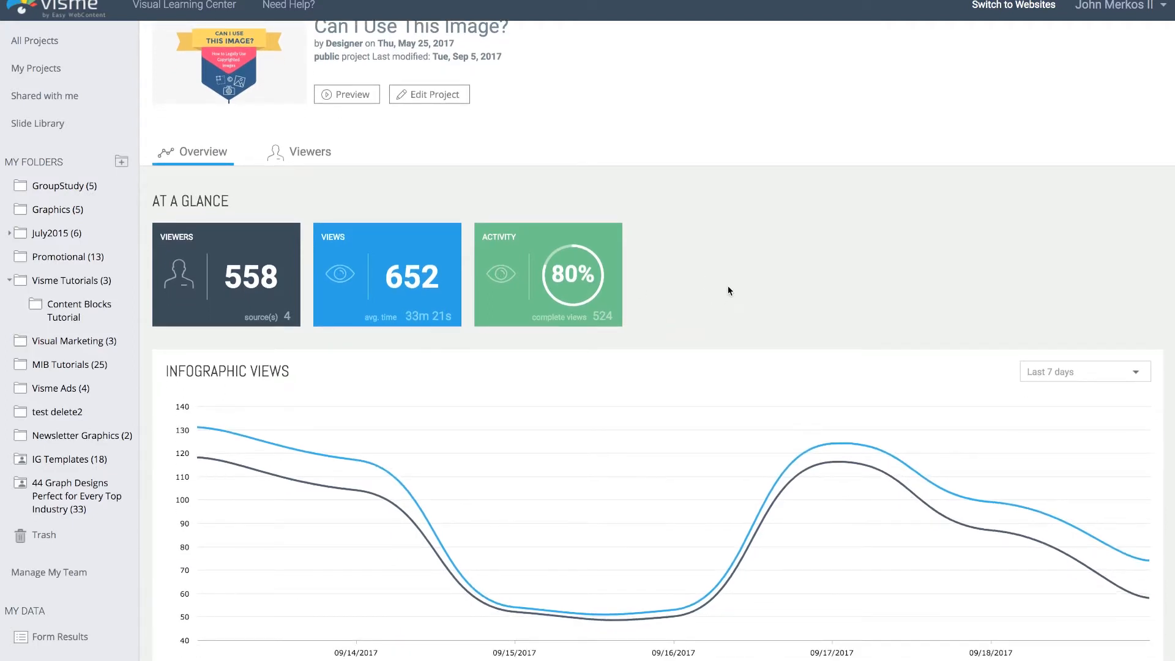
Scroll to the Viewed Slides chart: about 1,101 s on slide 1, 123 s on slide 2.
{"action": "scroll", "scroll_direction": "down", "scroll_amount": 3}
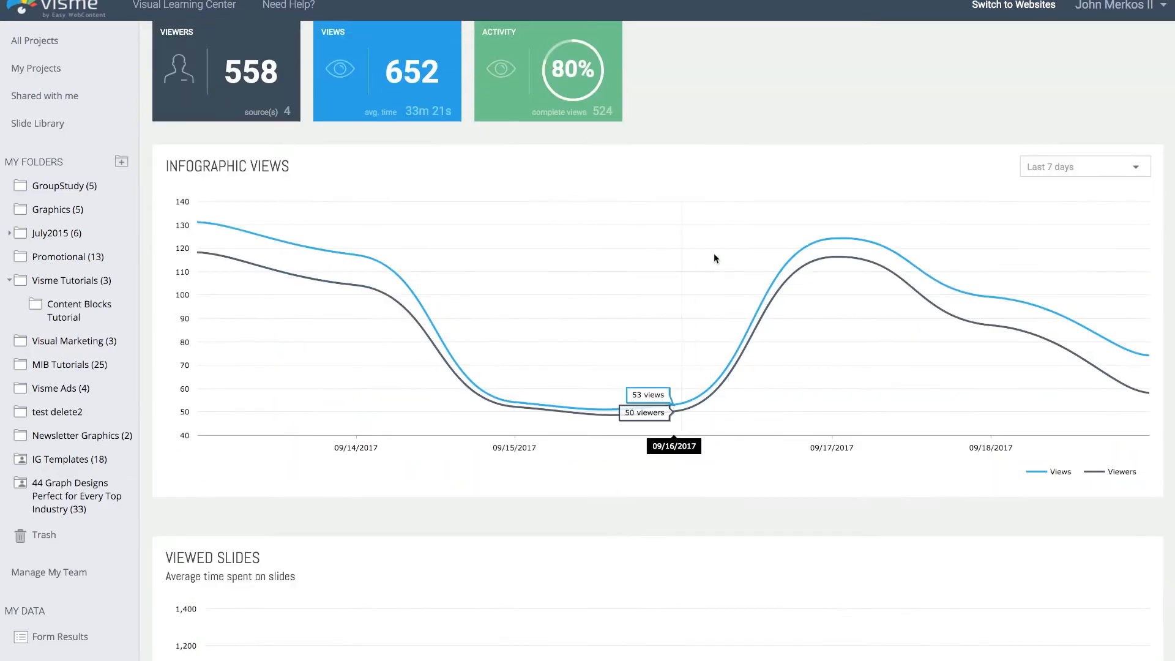
{"action": "scroll", "scroll_direction": "up", "scroll_amount": 3}
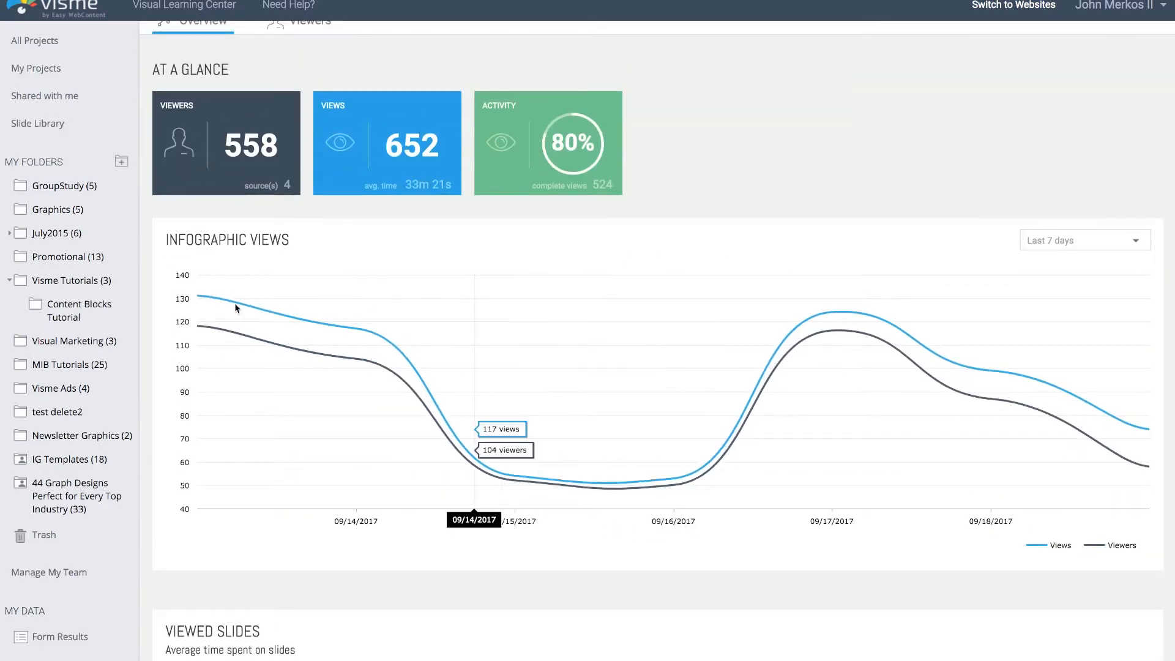
{"action": "mouse_move", "coordinate": [348, 334]}
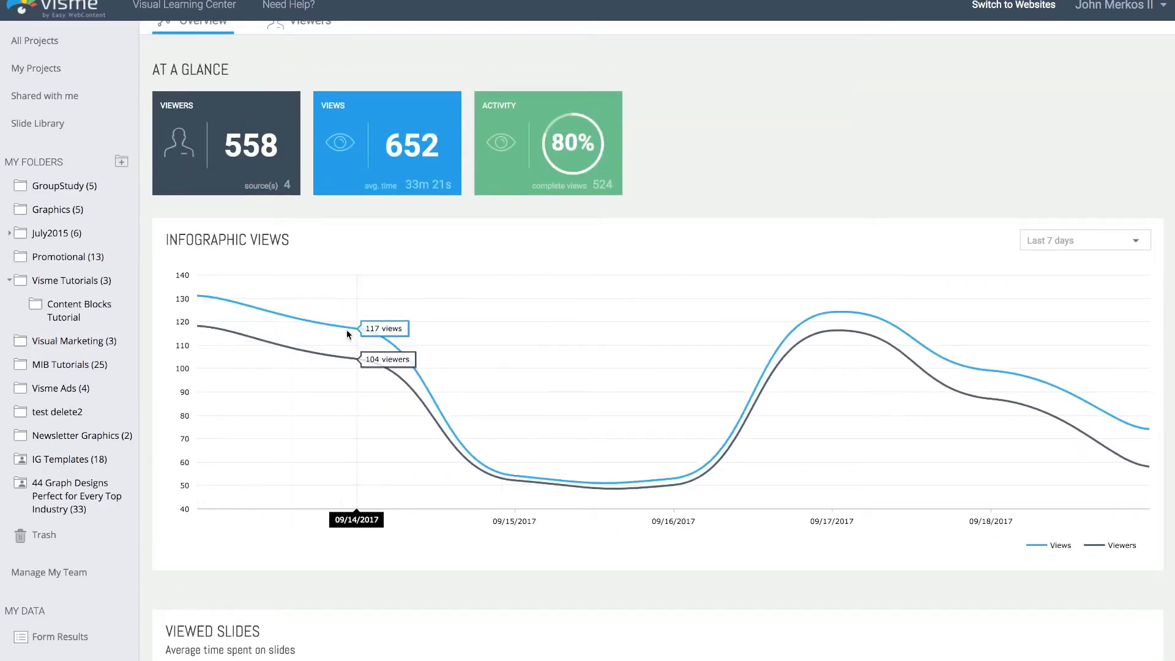
{"action": "mouse_move", "coordinate": [349, 166]}
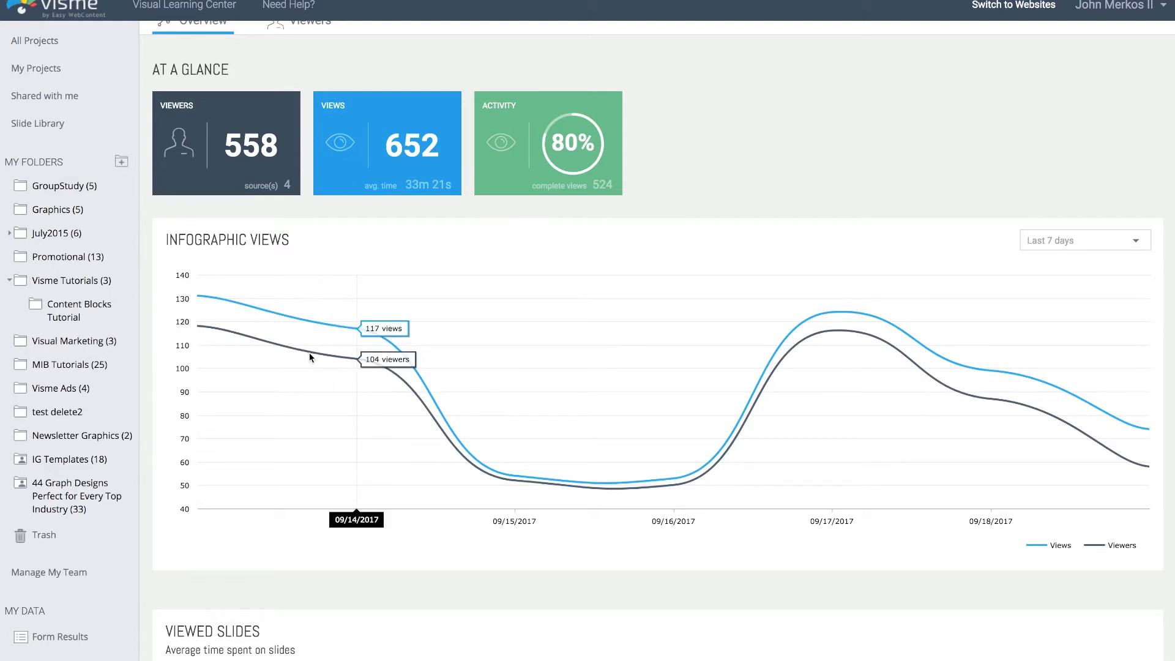
{"action": "mouse_move", "coordinate": [263, 346]}
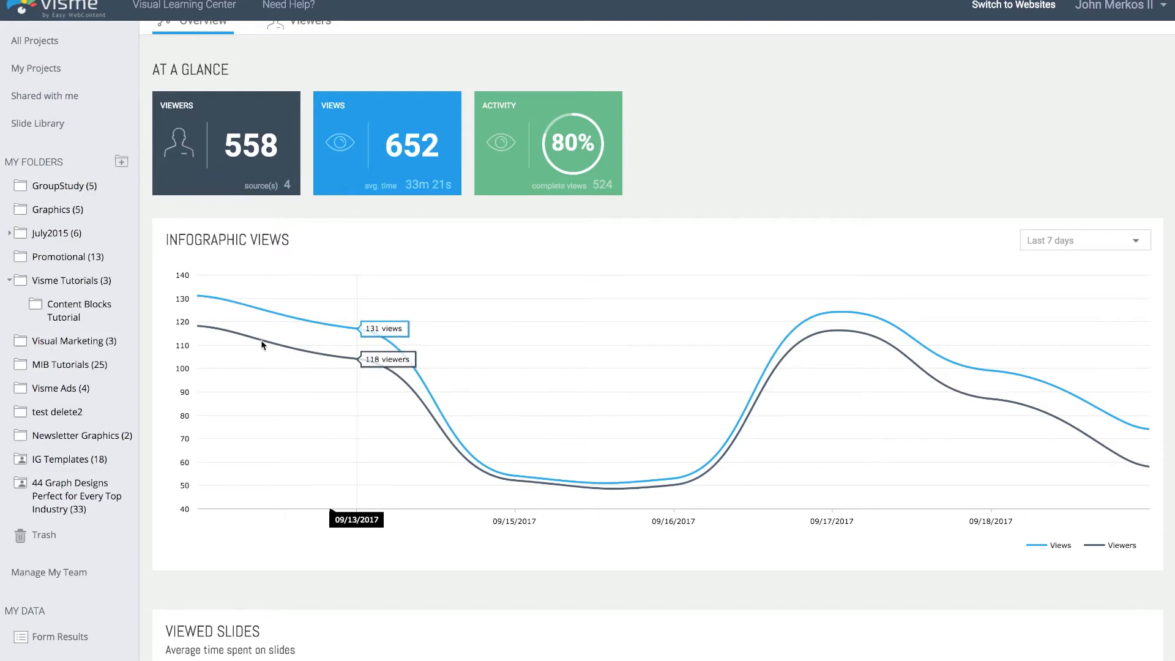
{"action": "mouse_move", "coordinate": [330, 356]}
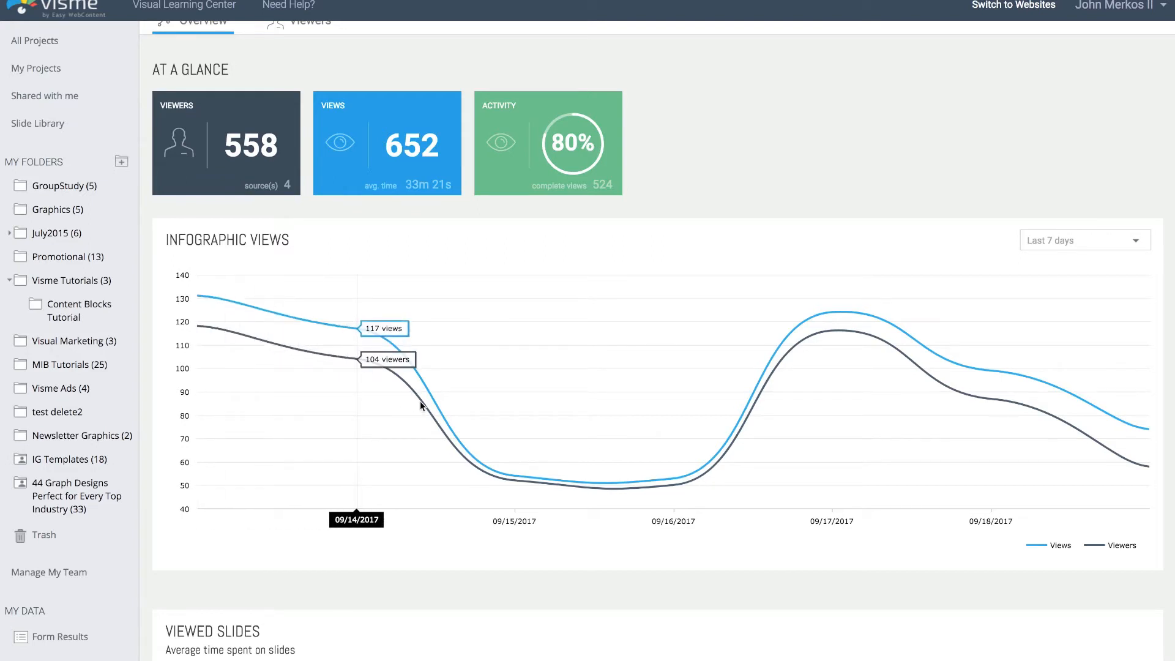
{"action": "mouse_move", "coordinate": [326, 413]}
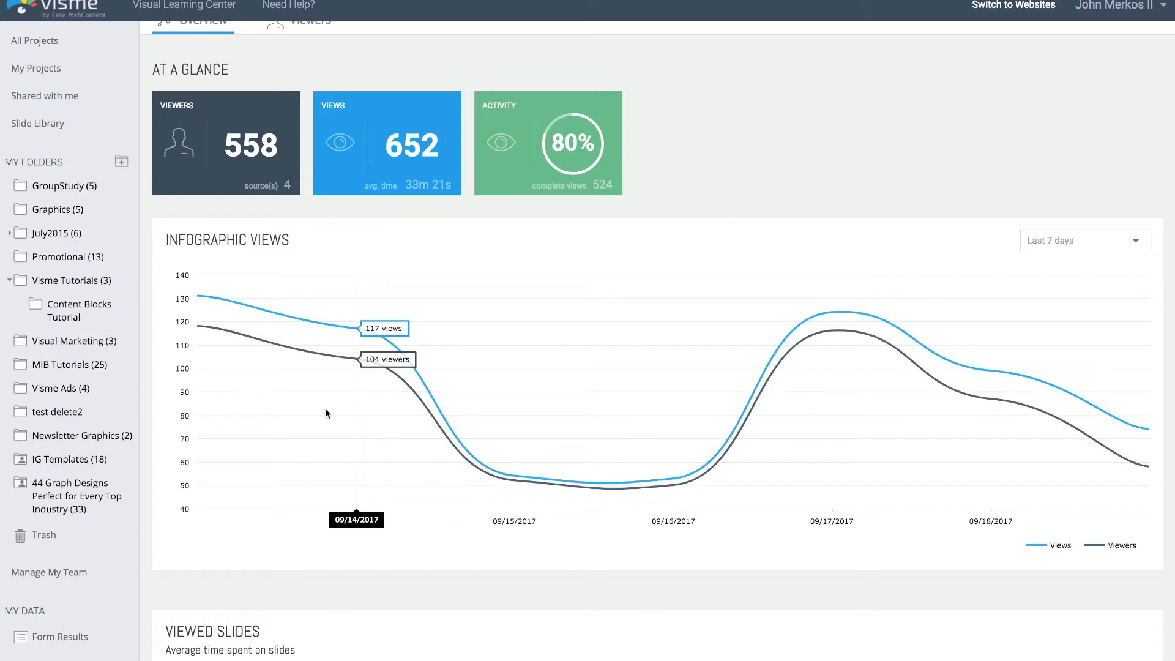
{"action": "scroll", "scroll_direction": "down", "scroll_amount": 3}
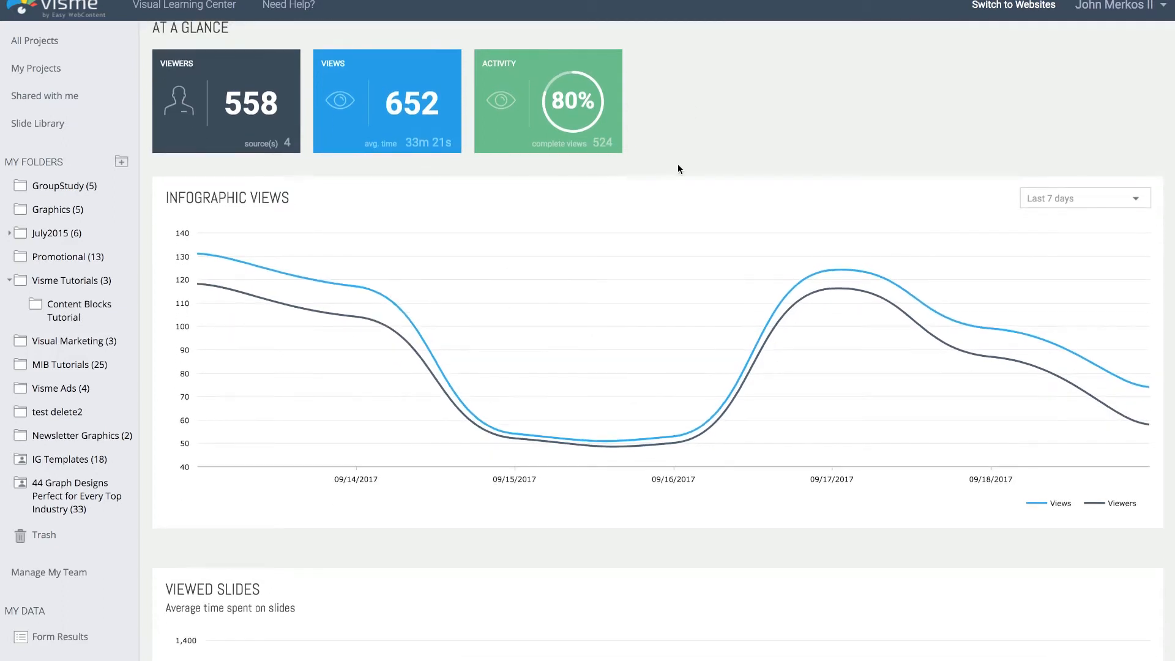
{"action": "scroll", "scroll_direction": "down", "scroll_amount": 3}
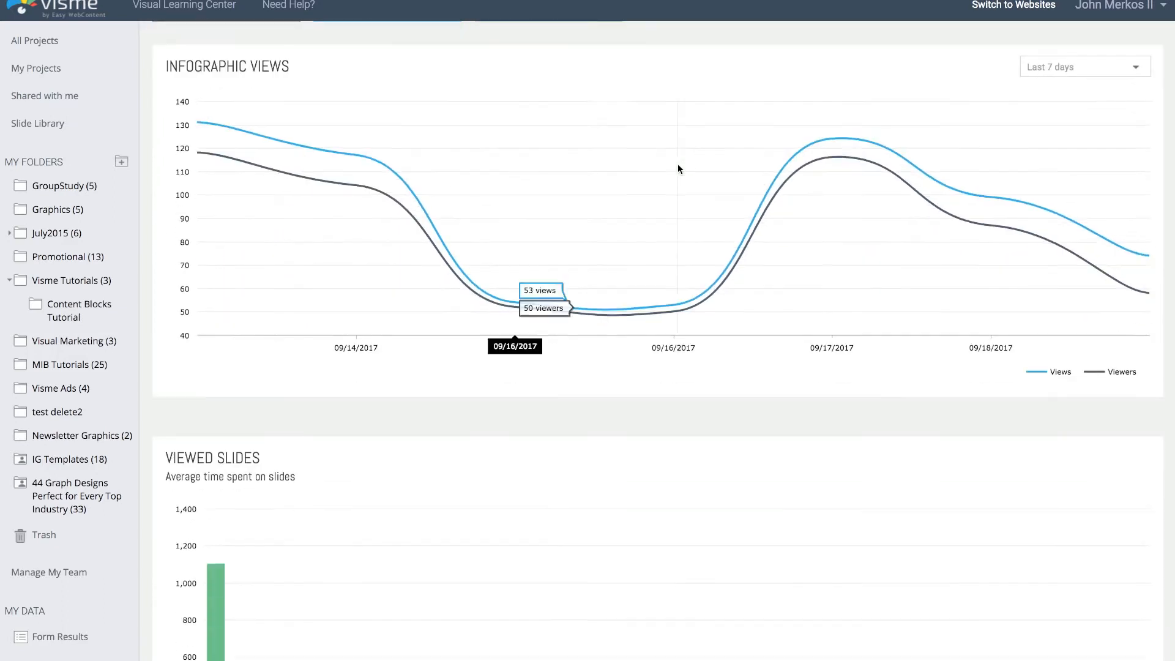
{"action": "scroll", "scroll_direction": "down", "scroll_amount": 3}
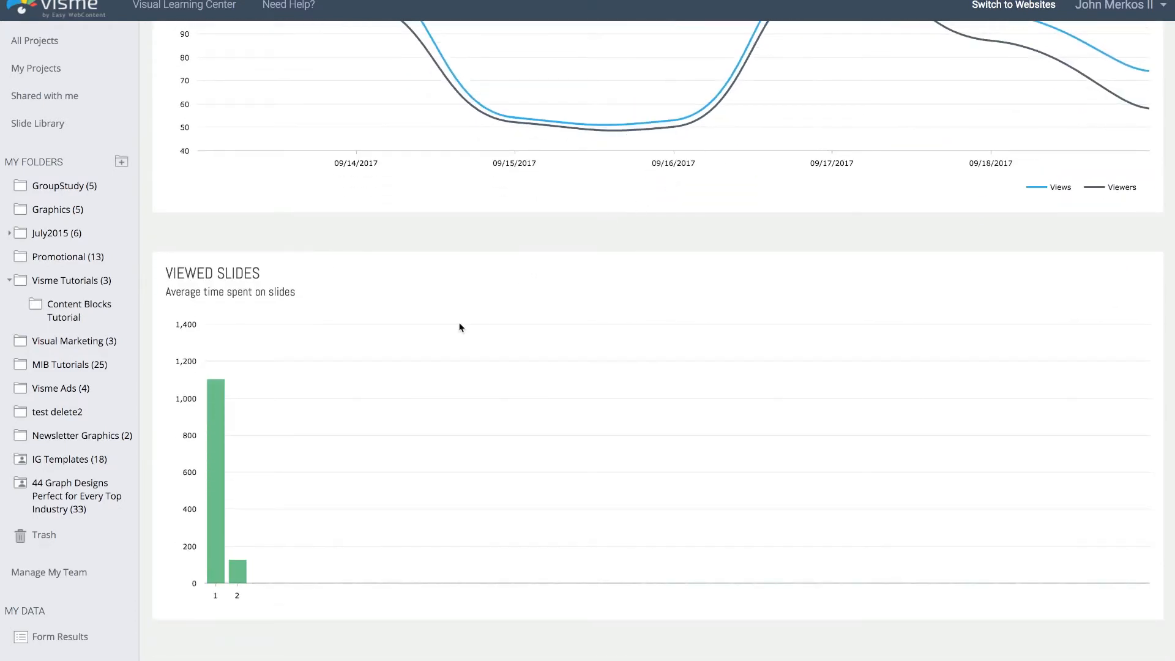
{"action": "mouse_move", "coordinate": [258, 276]}
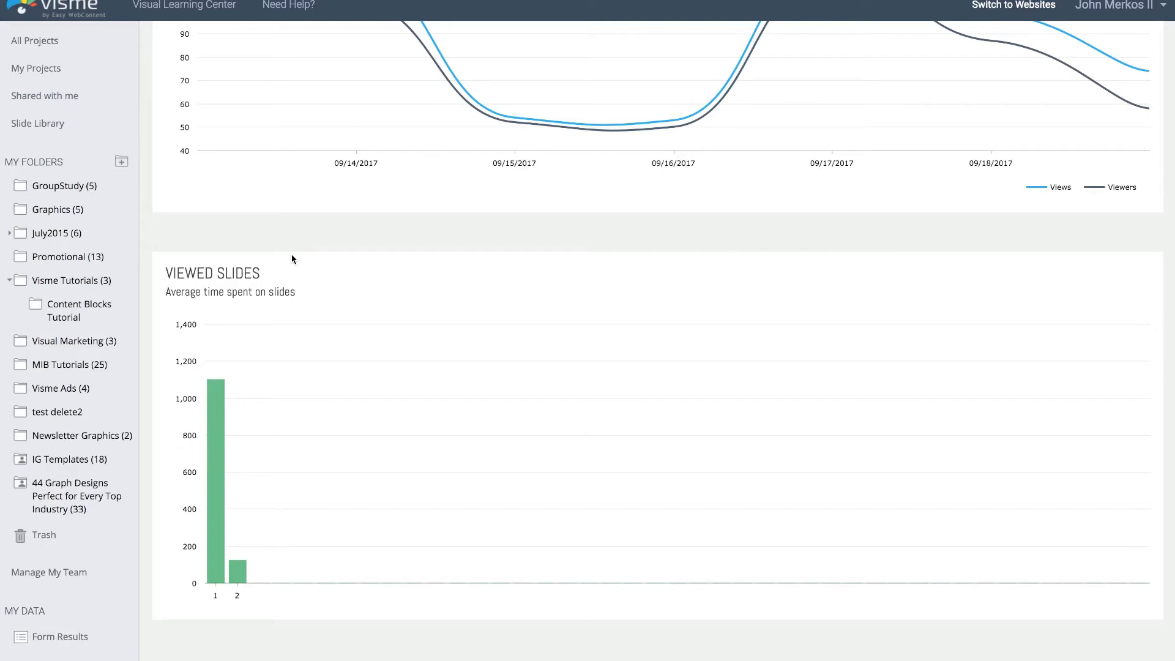
{"action": "mouse_move", "coordinate": [241, 268]}
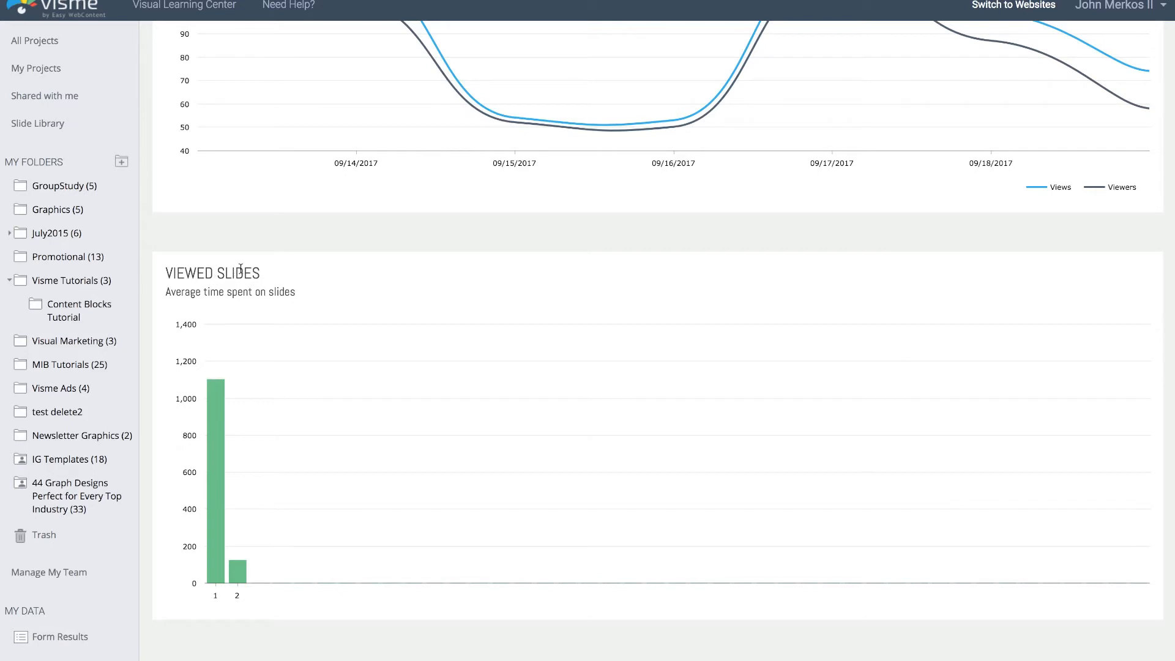
{"action": "mouse_move", "coordinate": [285, 247]}
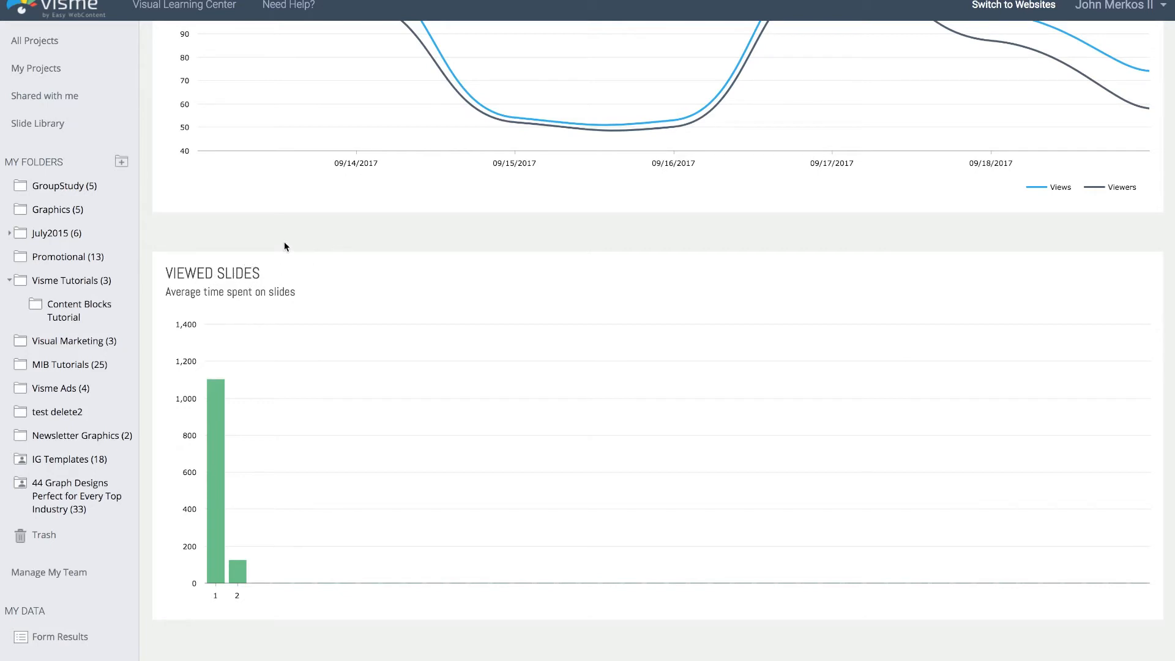
{"action": "mouse_move", "coordinate": [217, 395]}
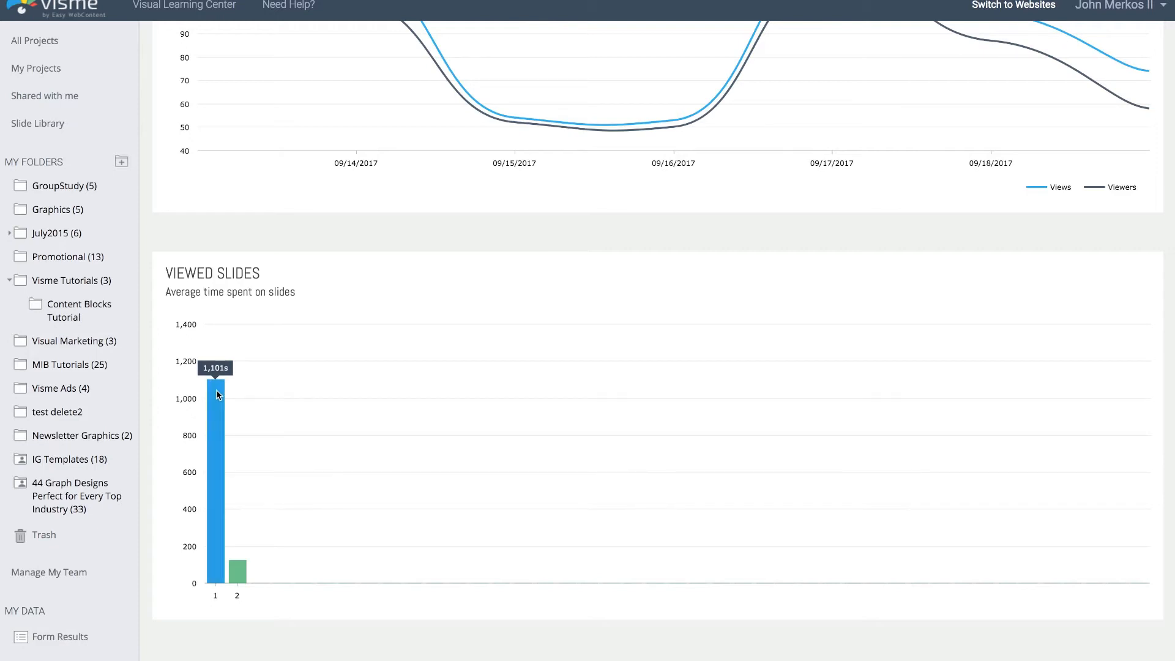
{"action": "mouse_move", "coordinate": [227, 401]}
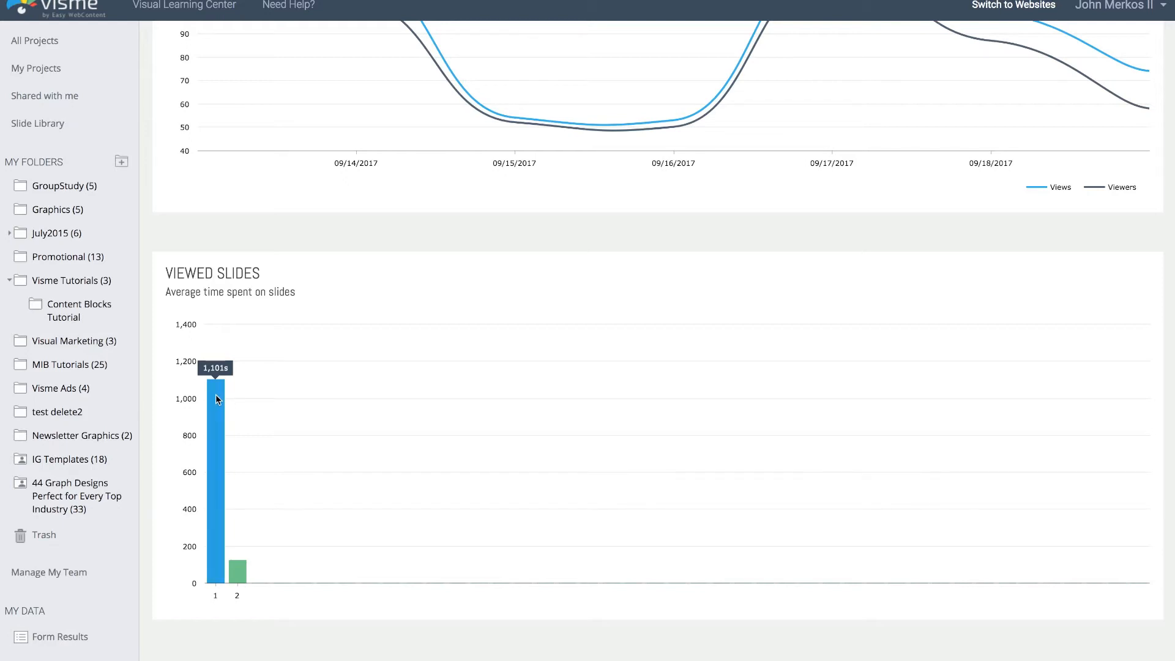
{"action": "mouse_move", "coordinate": [237, 577]}
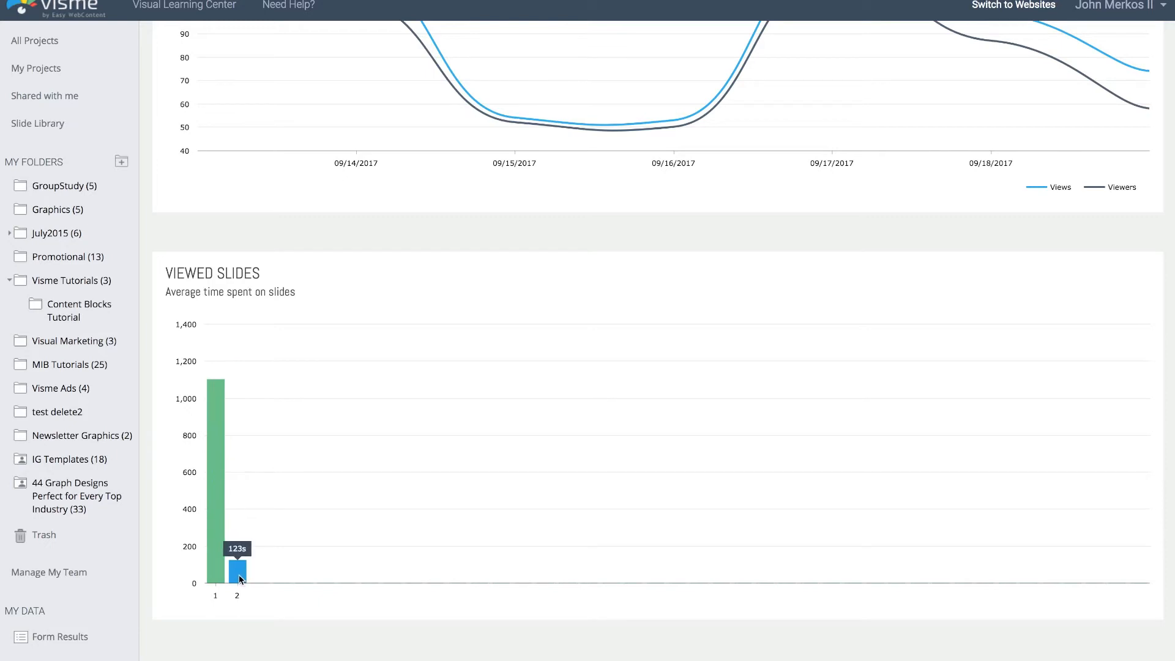
{"action": "mouse_move", "coordinate": [347, 555]}
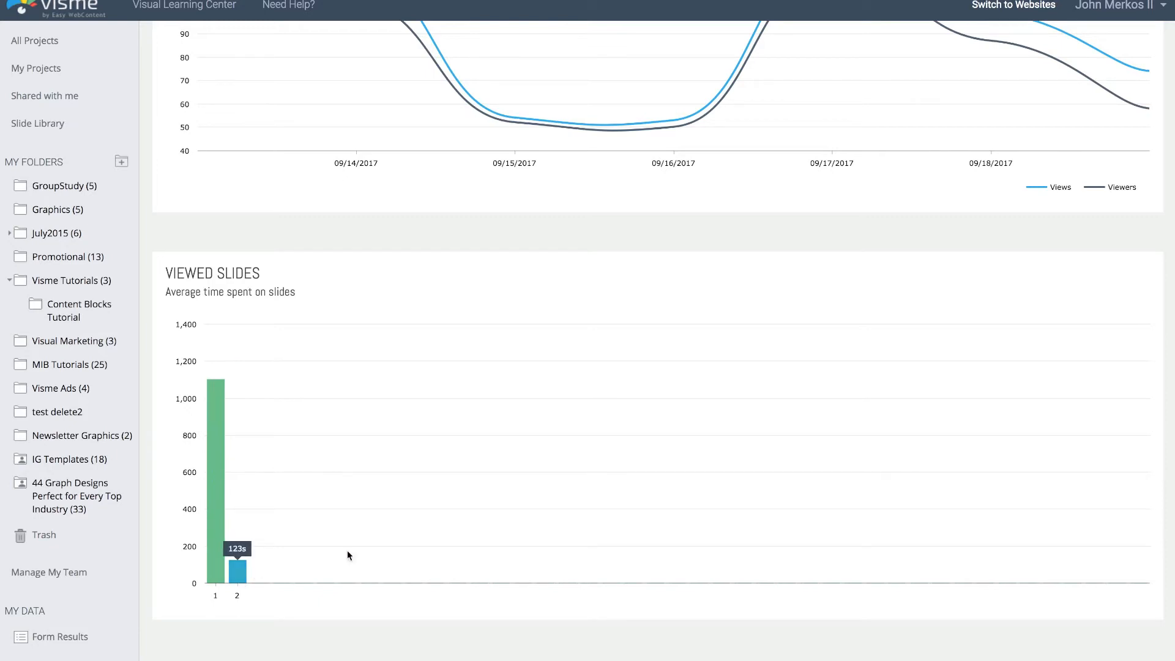
{"action": "mouse_move", "coordinate": [454, 382]}
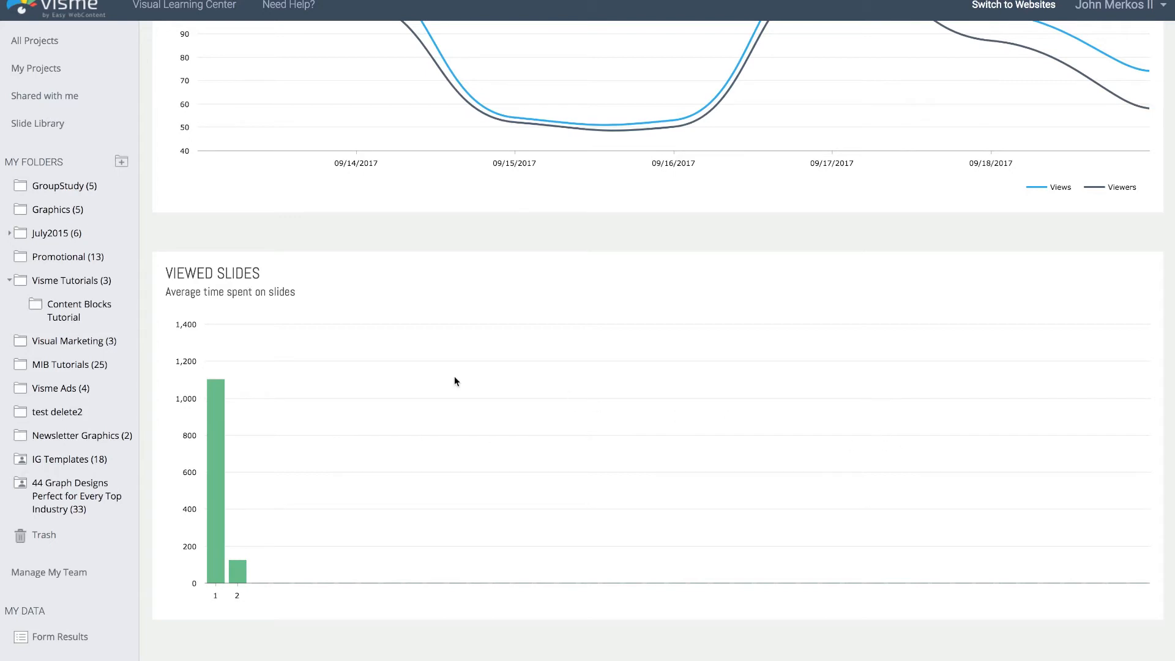
{"action": "mouse_move", "coordinate": [720, 384]}
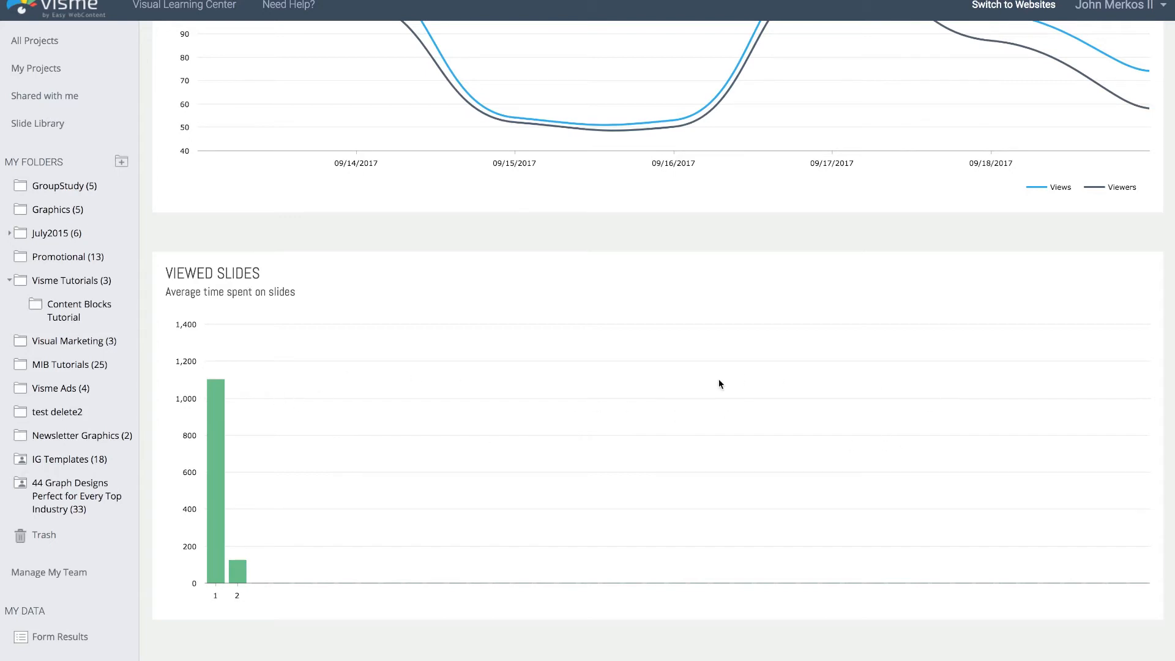
{"action": "scroll", "scroll_direction": "down", "scroll_amount": 3}
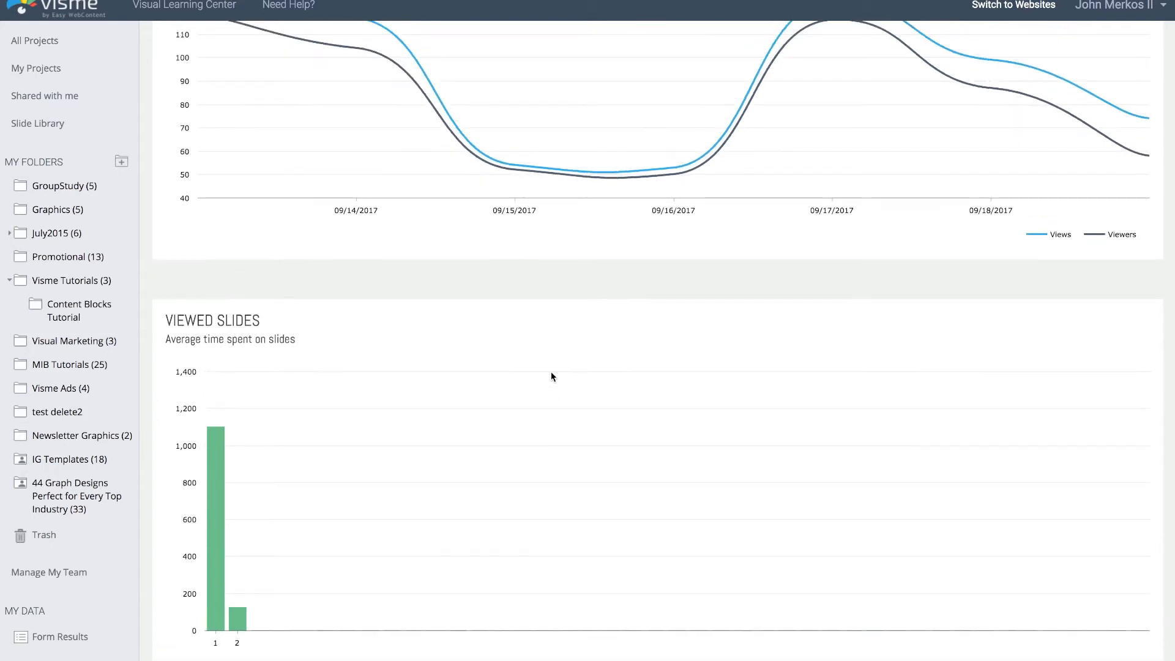
Open the Viewers tab to list each view's date, location, time and completion rate.
{"action": "scroll", "scroll_direction": "up", "scroll_amount": 3}
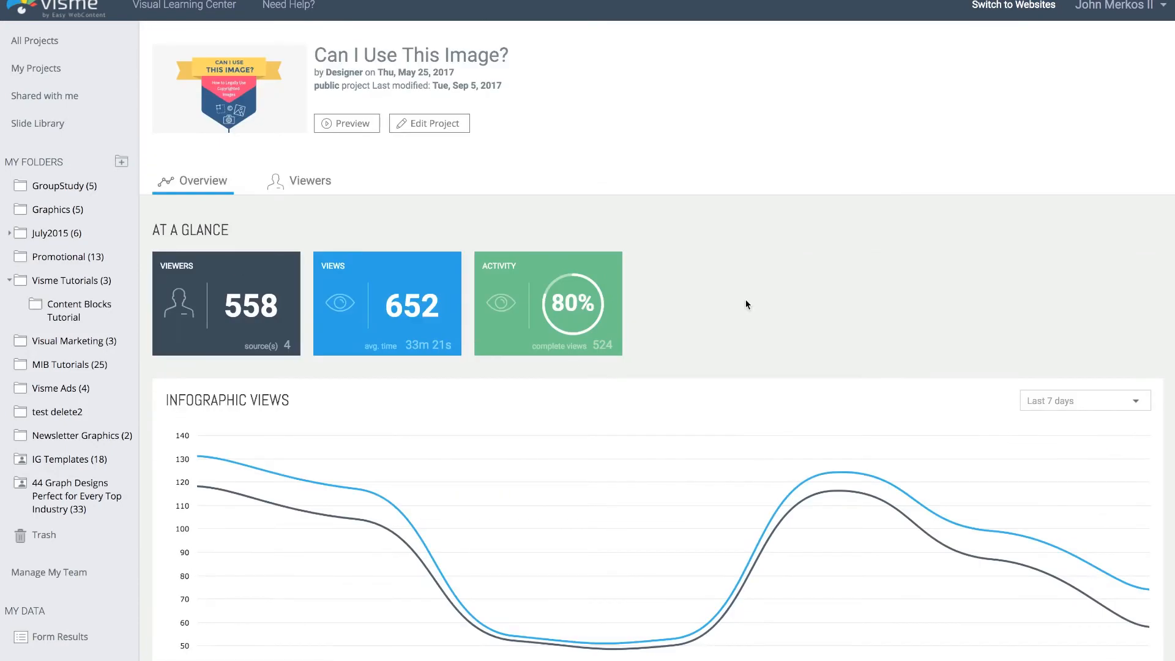
{"action": "mouse_move", "coordinate": [295, 188]}
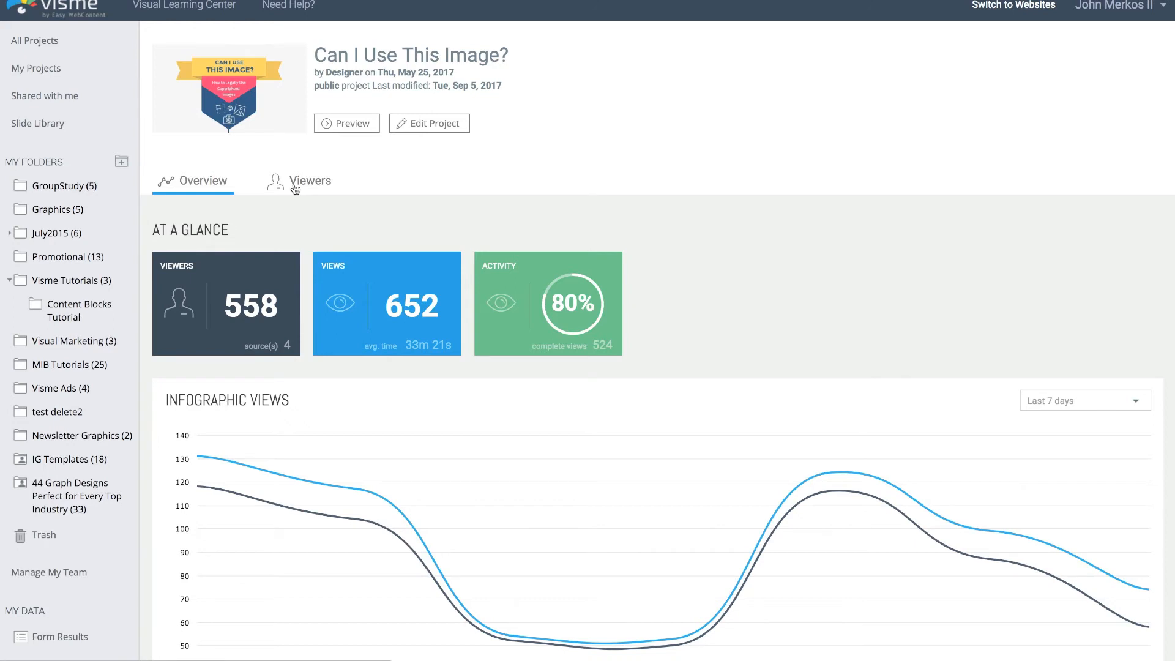
{"action": "left_click", "coordinate": [309, 180]}
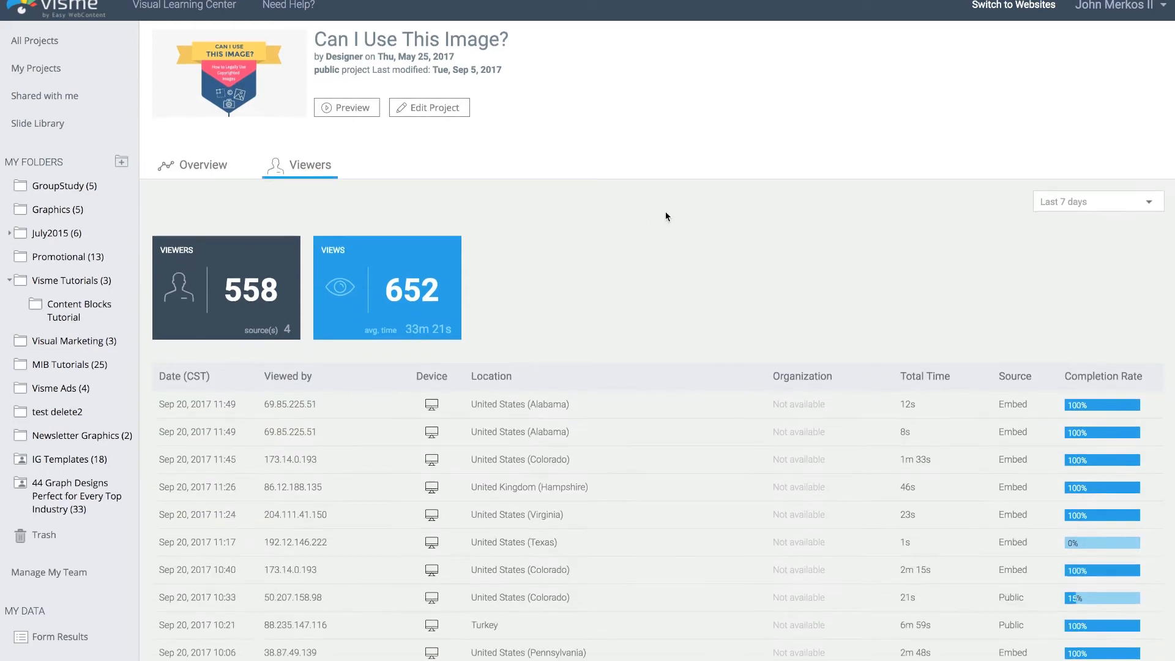
{"action": "scroll", "scroll_direction": "down", "scroll_amount": 3}
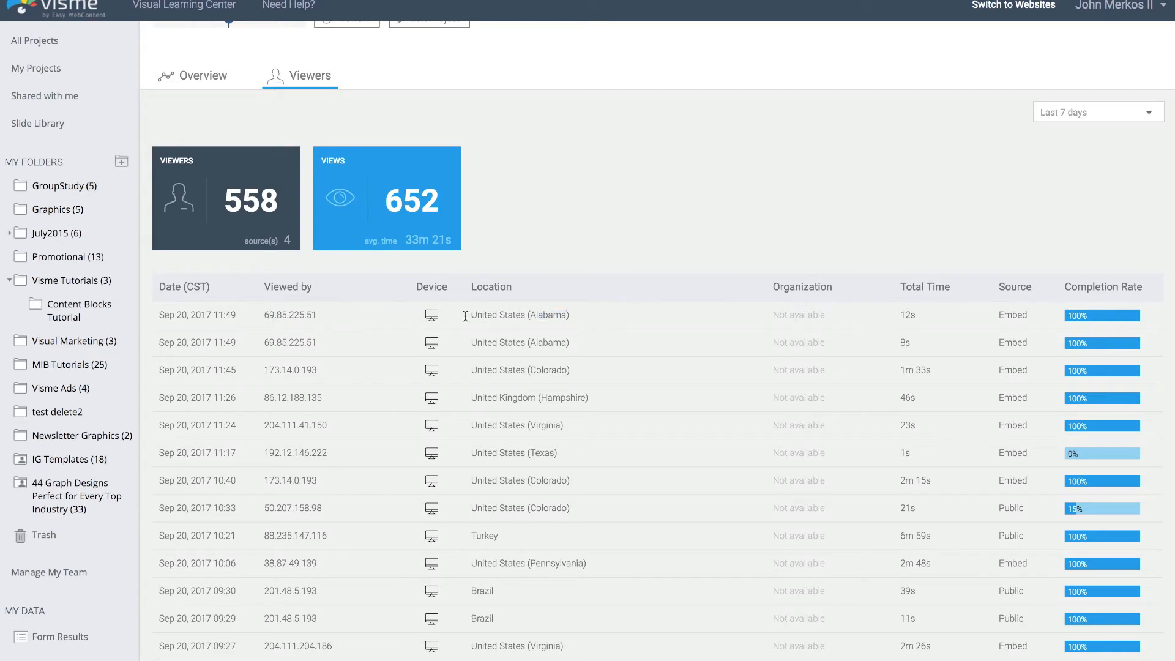
{"action": "mouse_move", "coordinate": [797, 291]}
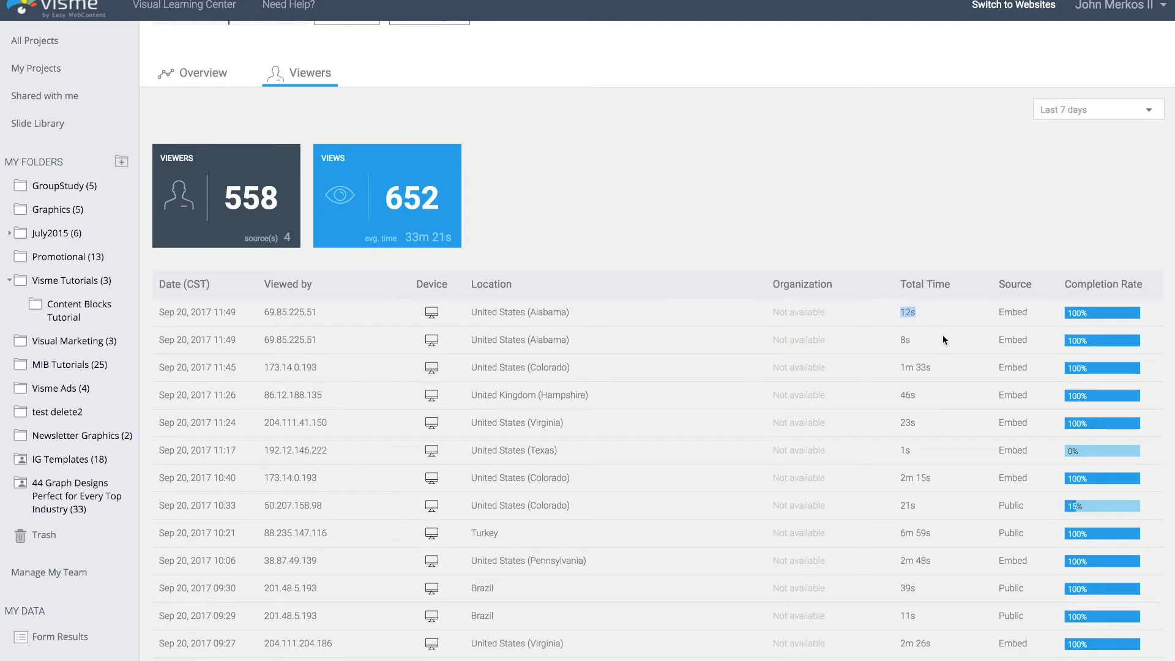
{"action": "mouse_move", "coordinate": [1009, 316]}
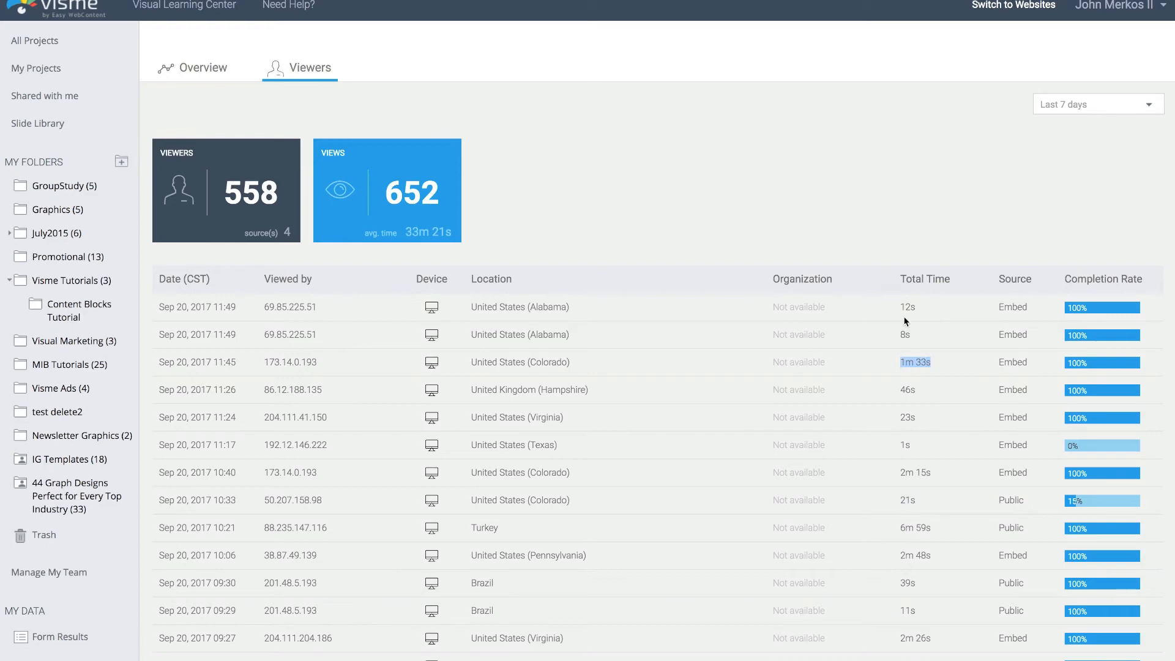
Scroll down through the viewer table of individual views and completion rates.
{"action": "scroll", "scroll_direction": "down", "scroll_amount": 3}
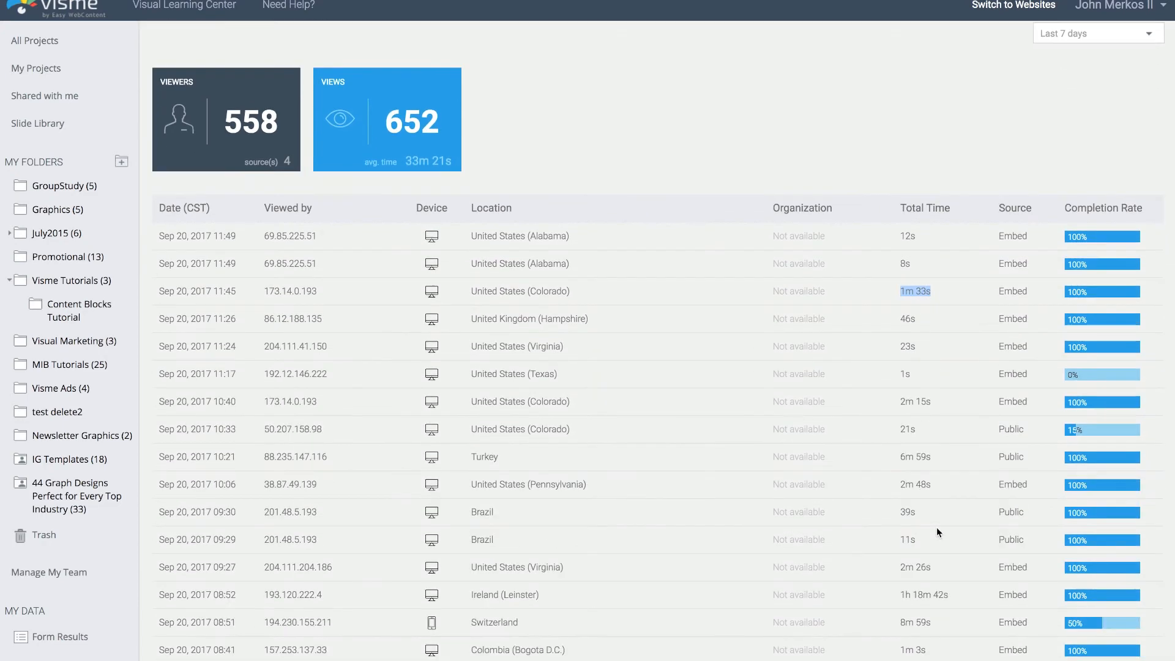
{"action": "scroll", "scroll_direction": "down", "scroll_amount": 3}
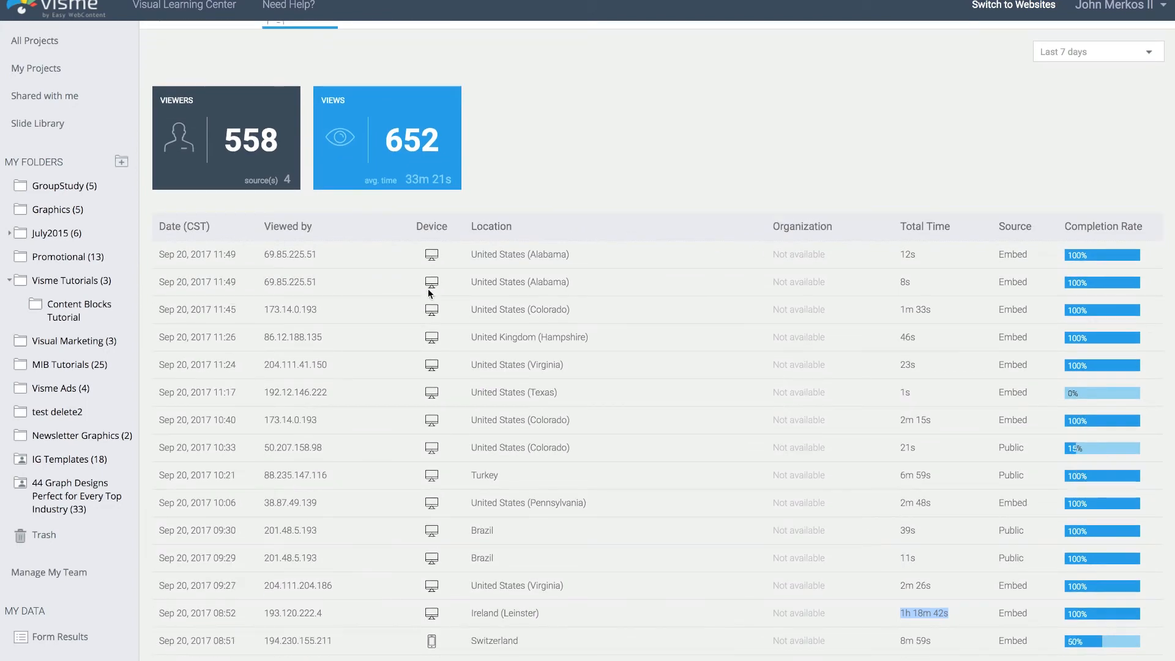
{"action": "scroll", "scroll_direction": "down", "scroll_amount": 3}
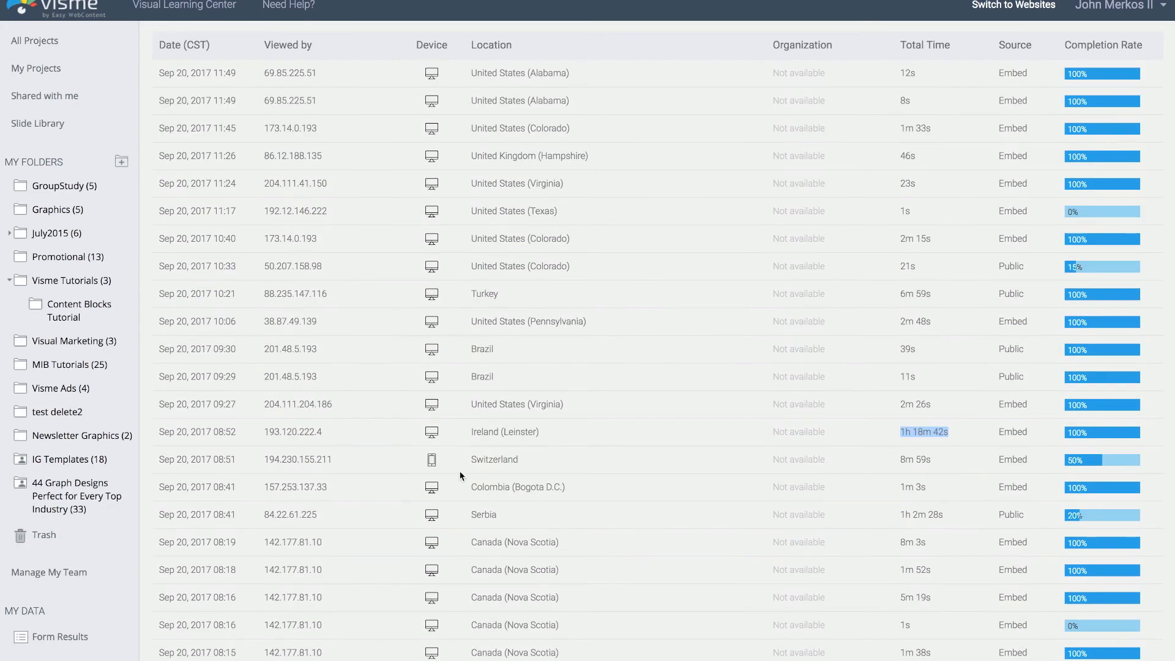
{"action": "mouse_move", "coordinate": [523, 459]}
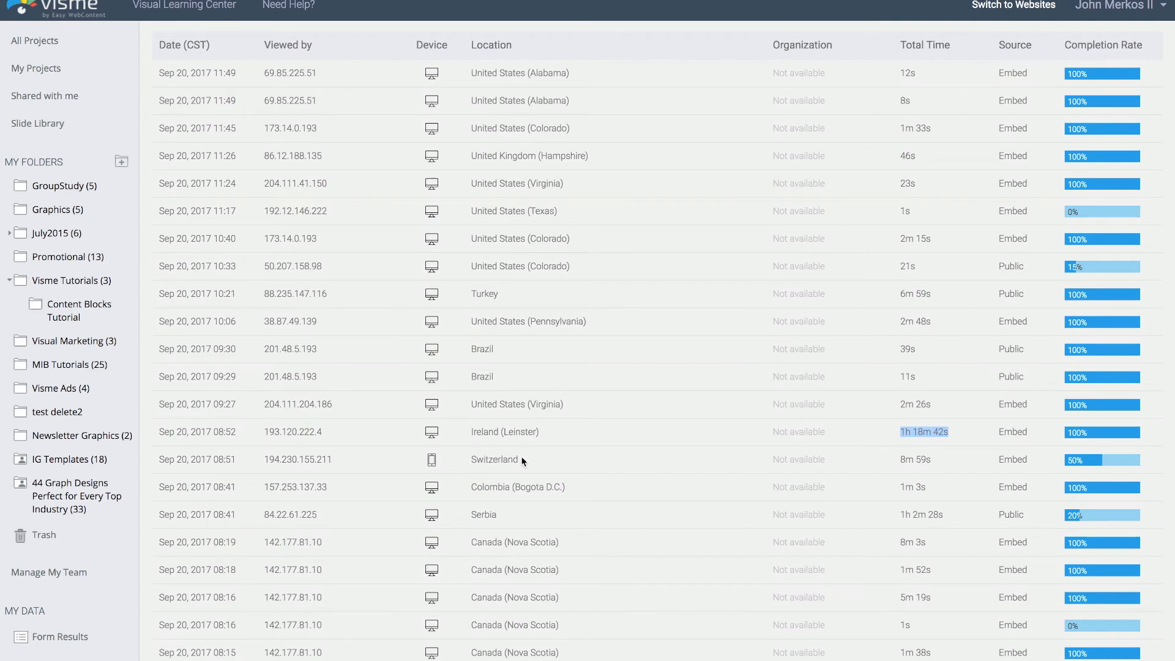
{"action": "scroll", "scroll_direction": "down", "scroll_amount": 3}
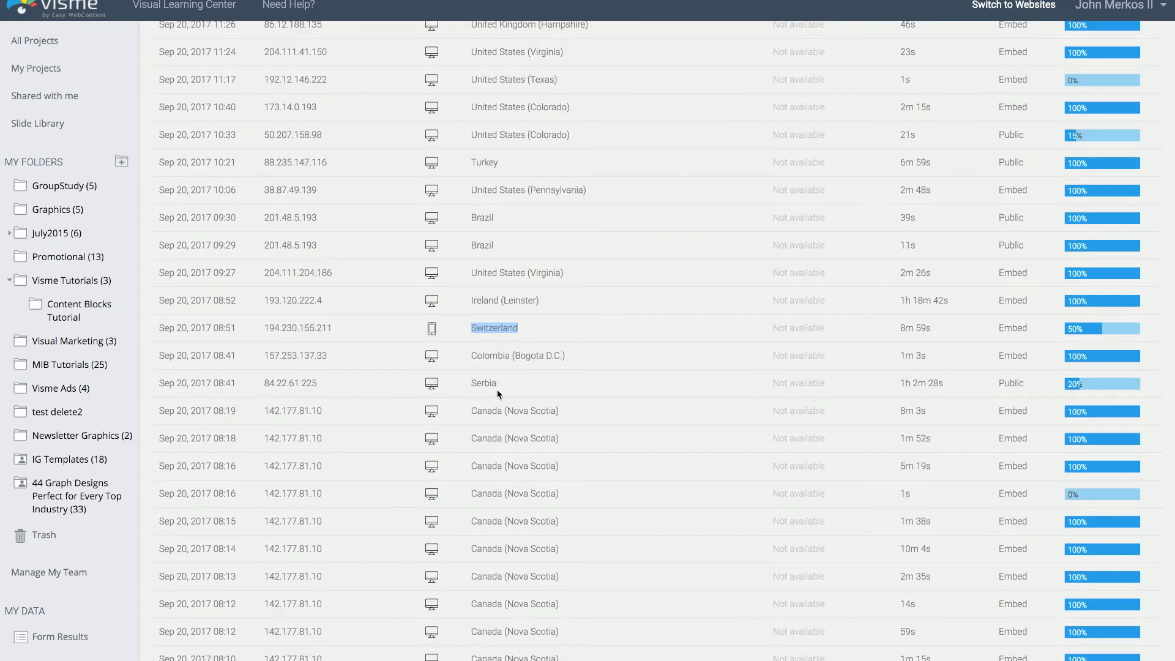
{"action": "scroll", "scroll_direction": "down", "scroll_amount": 3}
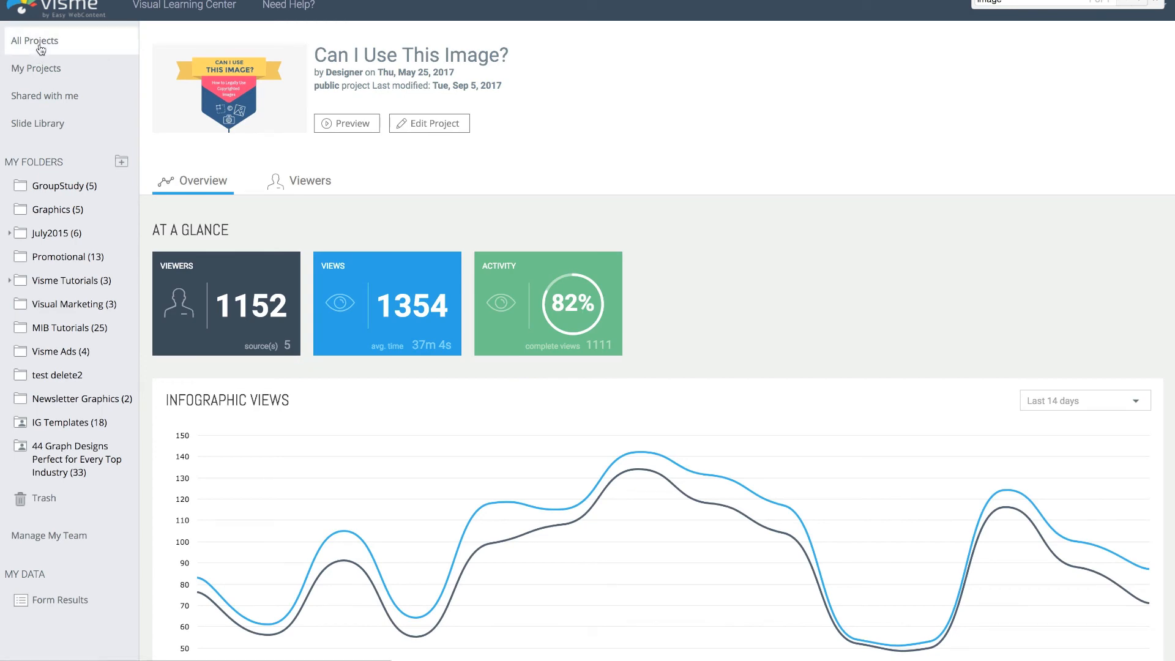
From All Projects, choose Analytics in the E-book part 2 project's options menu.
{"action": "left_click", "coordinate": [34, 40]}
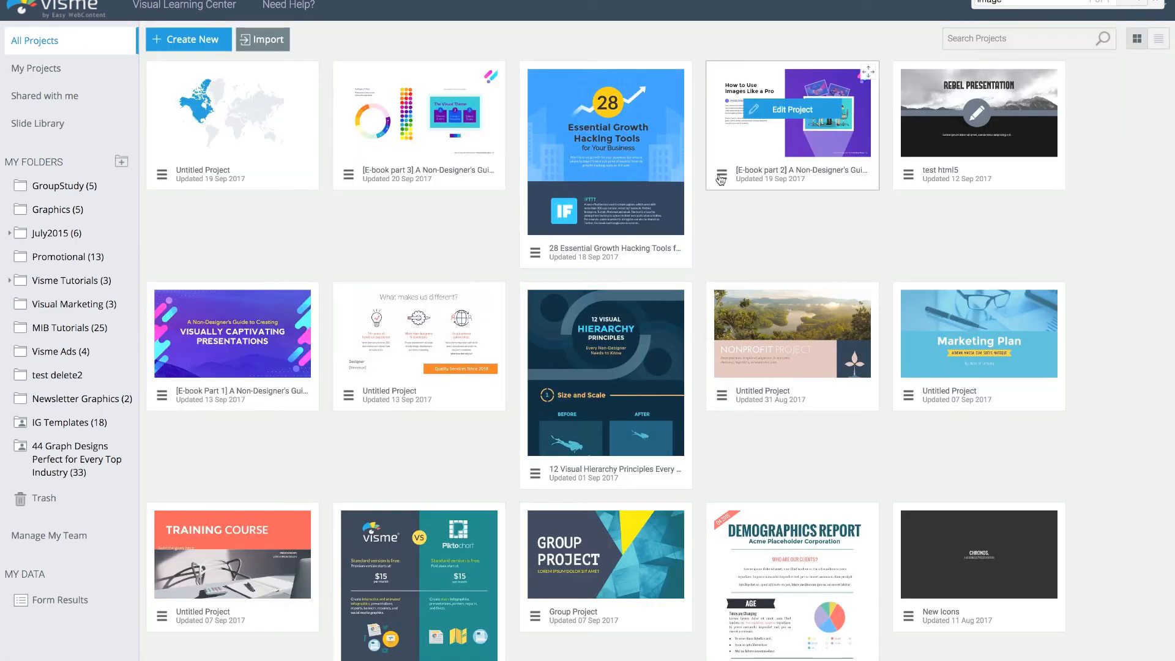
{"action": "left_click", "coordinate": [722, 175]}
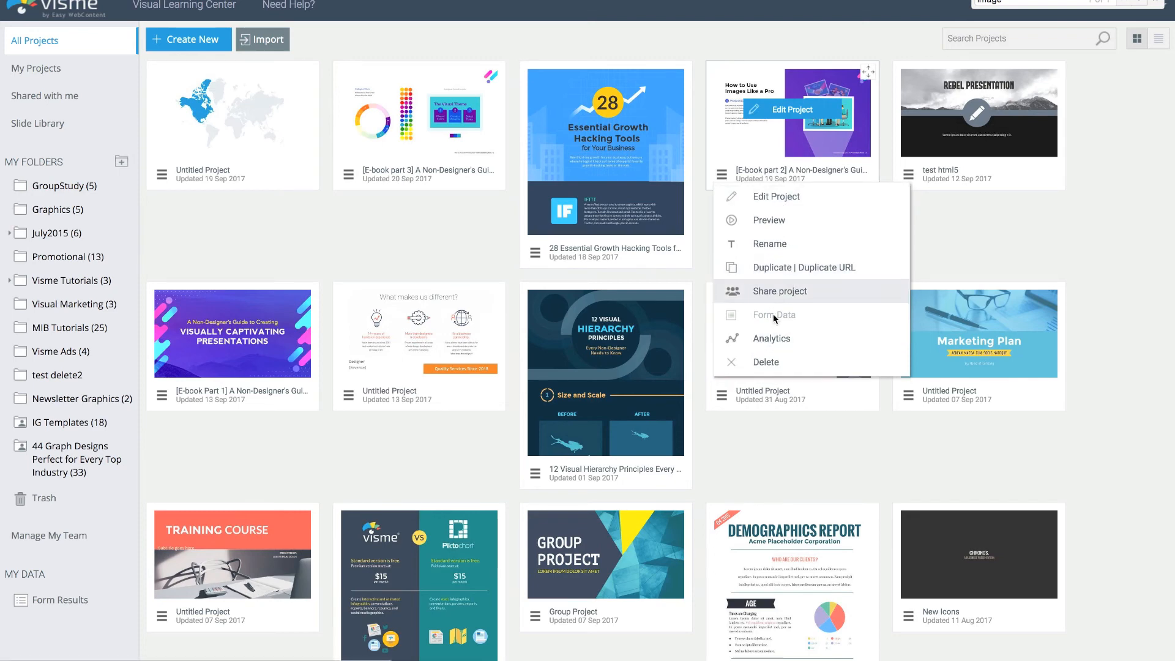
{"action": "mouse_move", "coordinate": [772, 338]}
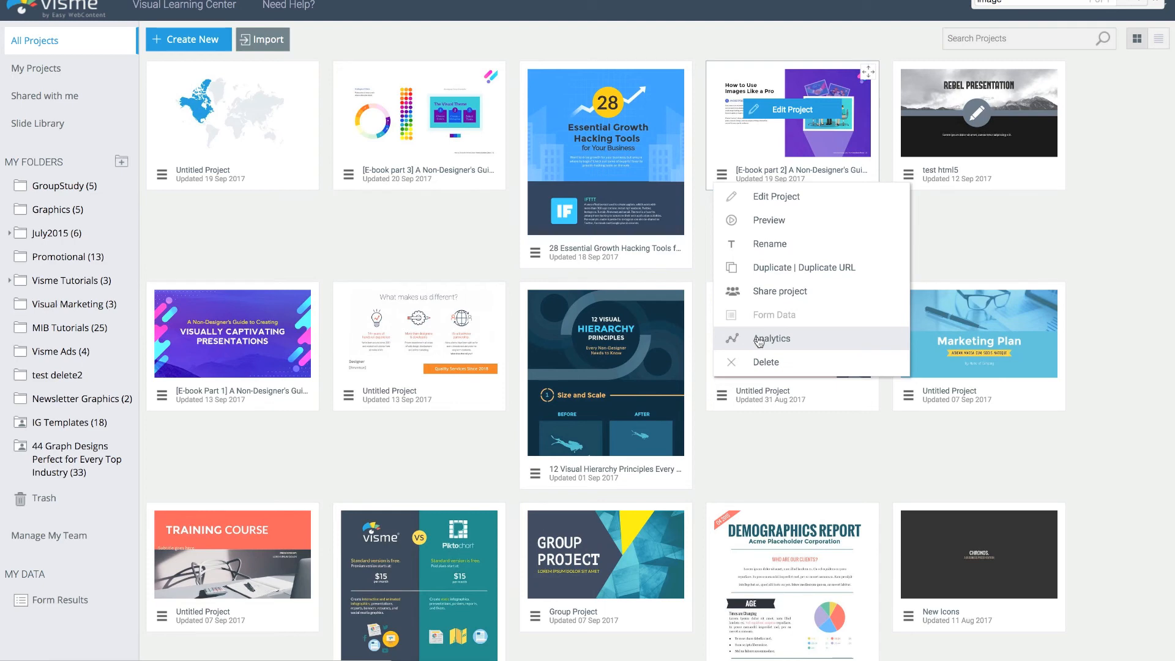
{"action": "left_click", "coordinate": [772, 338]}
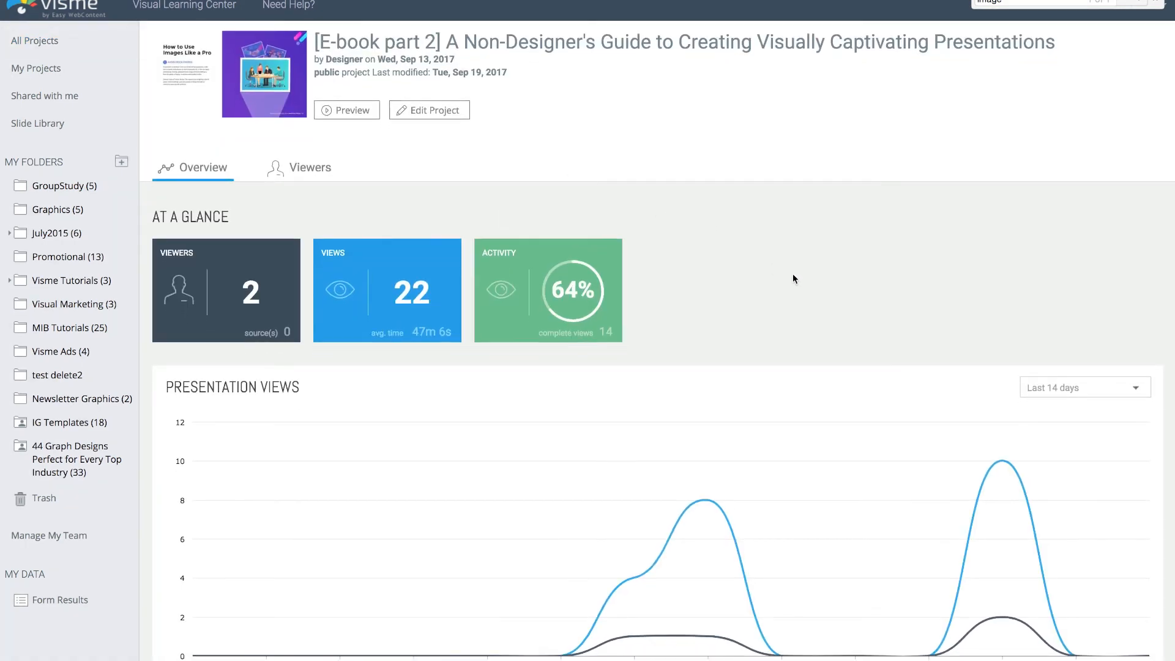
Scroll past Presentation Views to the Viewed Slides chart, slide 23 averaging about 690 s.
{"action": "scroll", "scroll_direction": "down", "scroll_amount": 3}
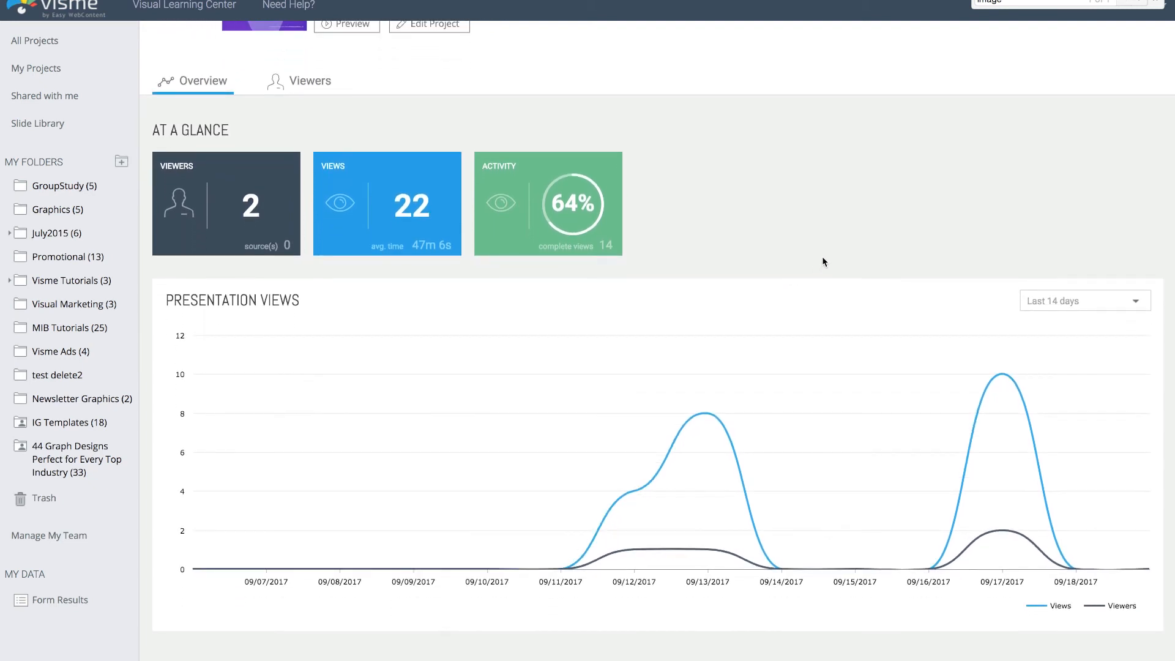
{"action": "scroll", "scroll_direction": "down", "scroll_amount": 3}
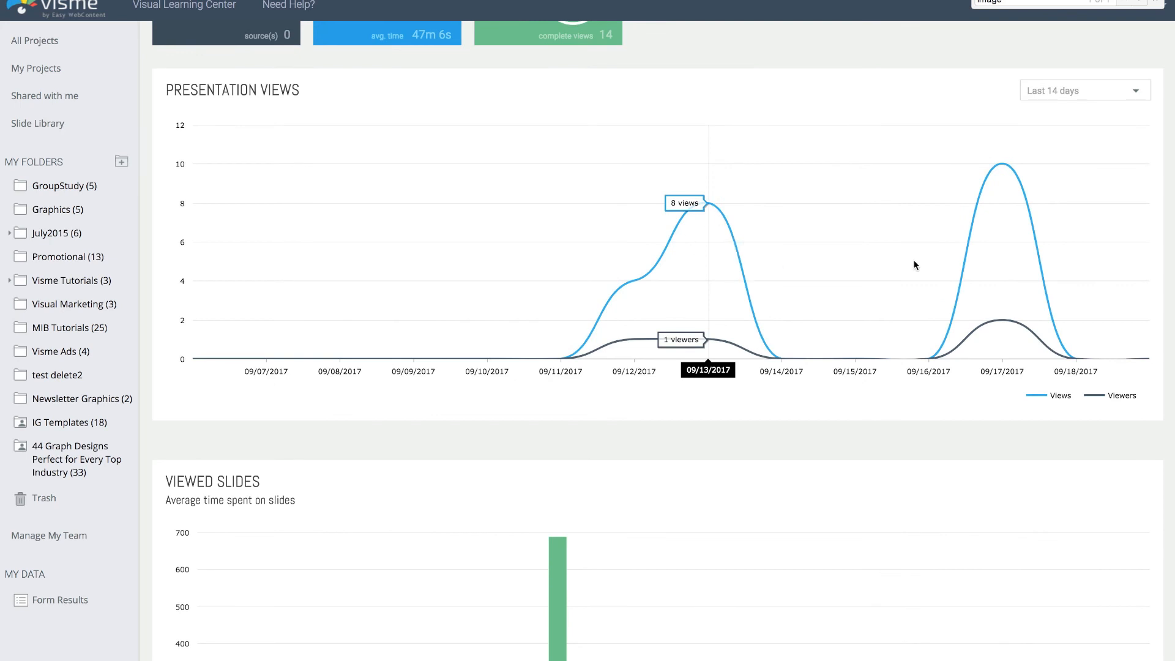
{"action": "mouse_move", "coordinate": [723, 221]}
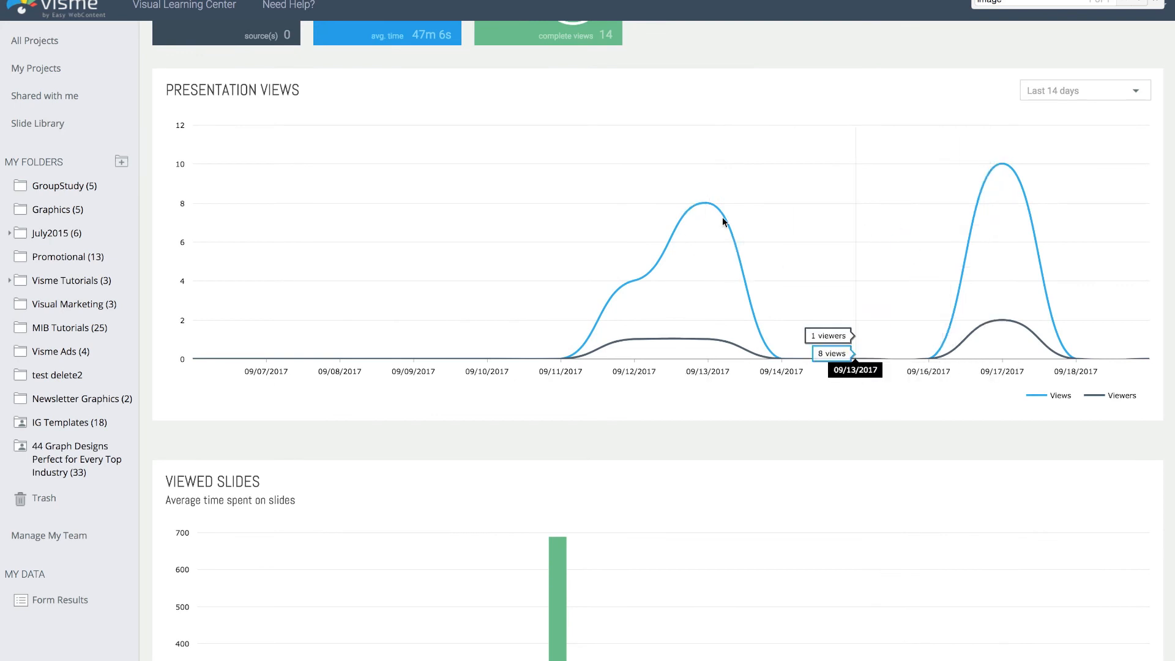
{"action": "scroll", "scroll_direction": "down", "scroll_amount": 3}
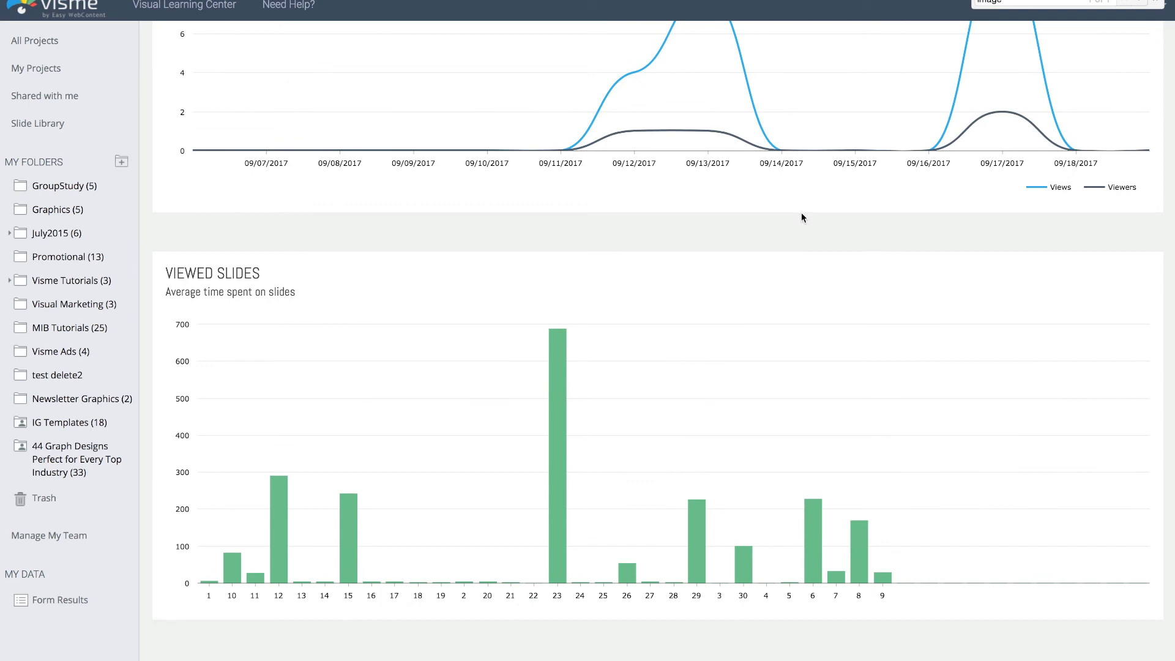
{"action": "mouse_move", "coordinate": [278, 478]}
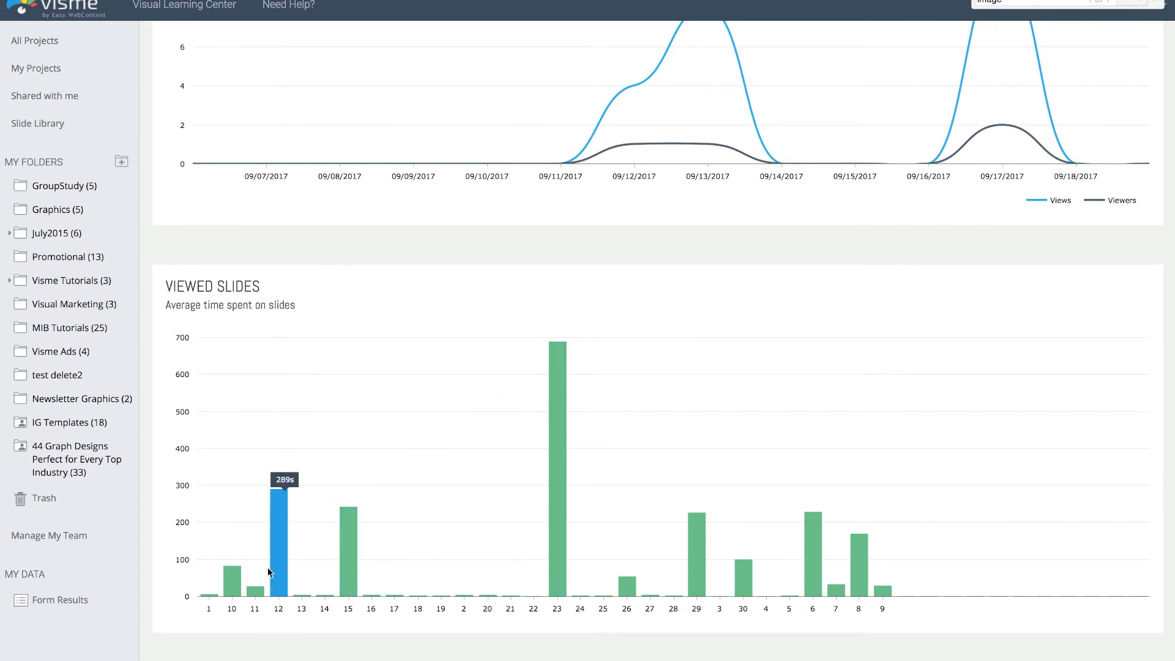
{"action": "mouse_move", "coordinate": [565, 340]}
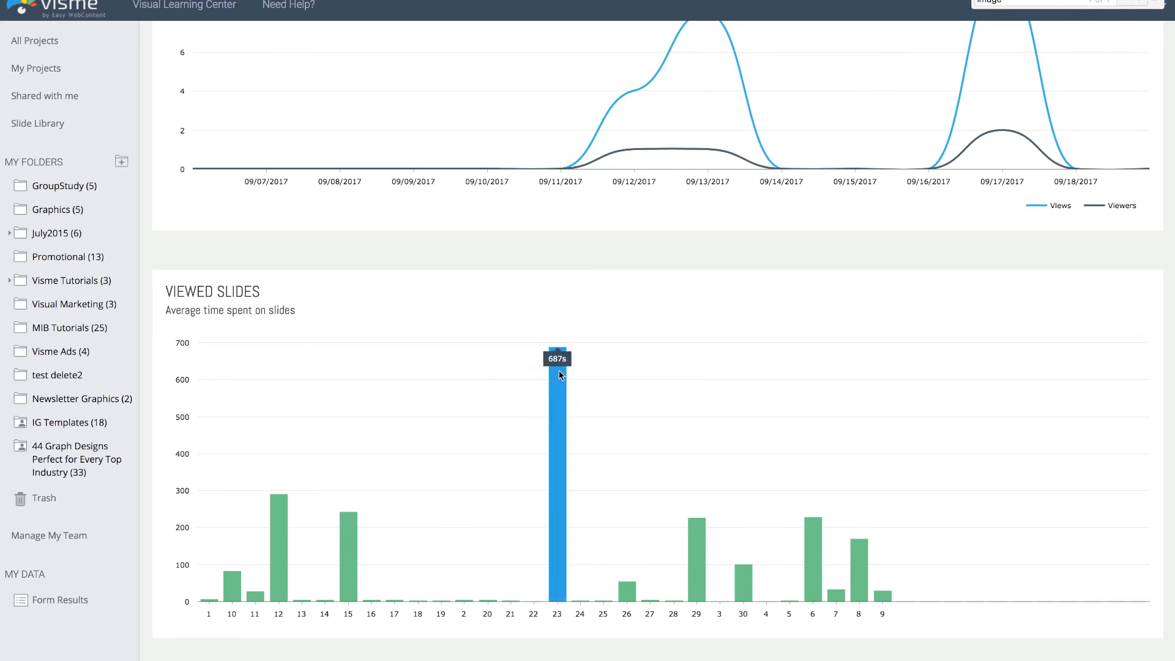
{"action": "mouse_move", "coordinate": [795, 381]}
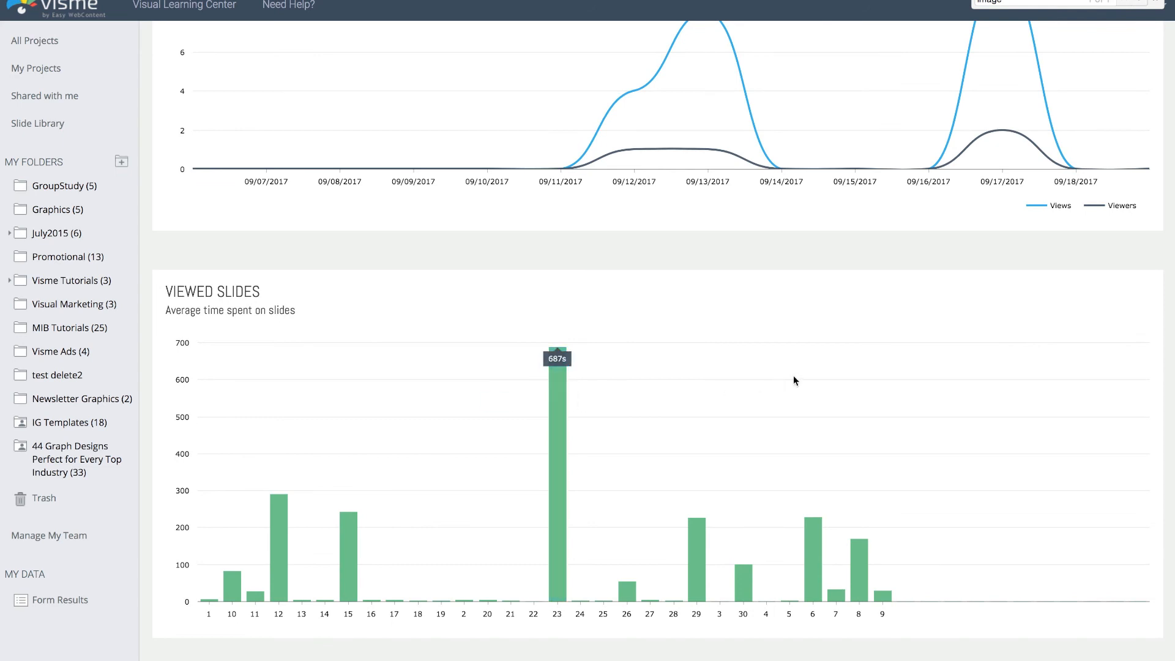
Scroll back up to the E-book part 2 overview totals.
{"action": "scroll", "scroll_direction": "up", "scroll_amount": 3}
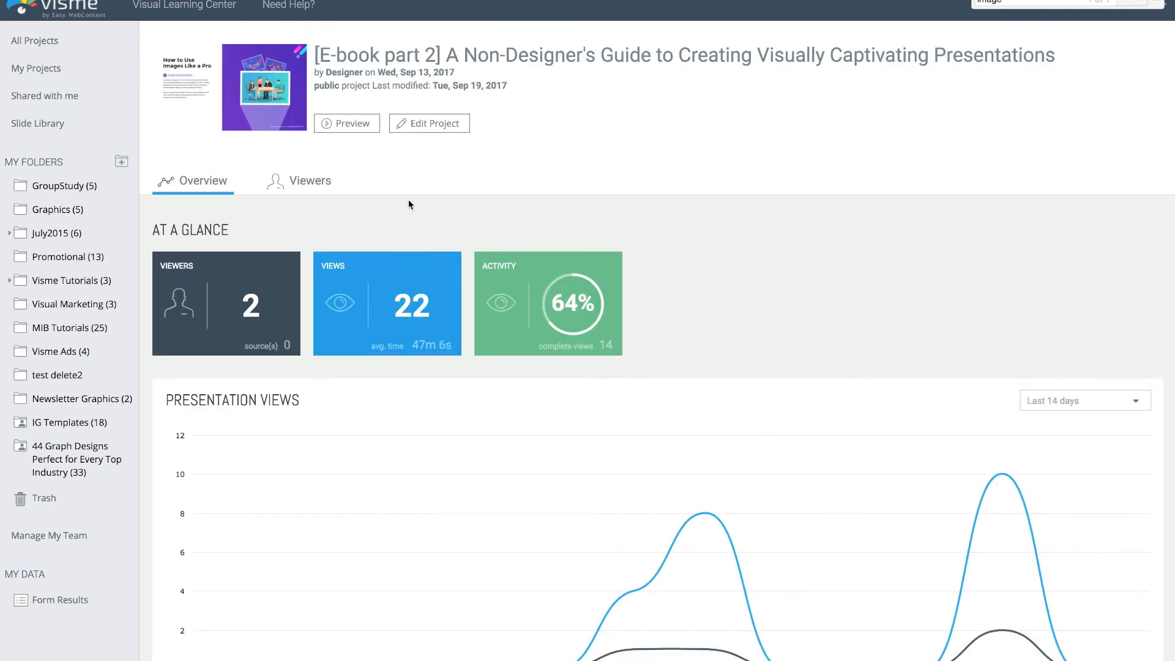
{"action": "mouse_move", "coordinate": [747, 111]}
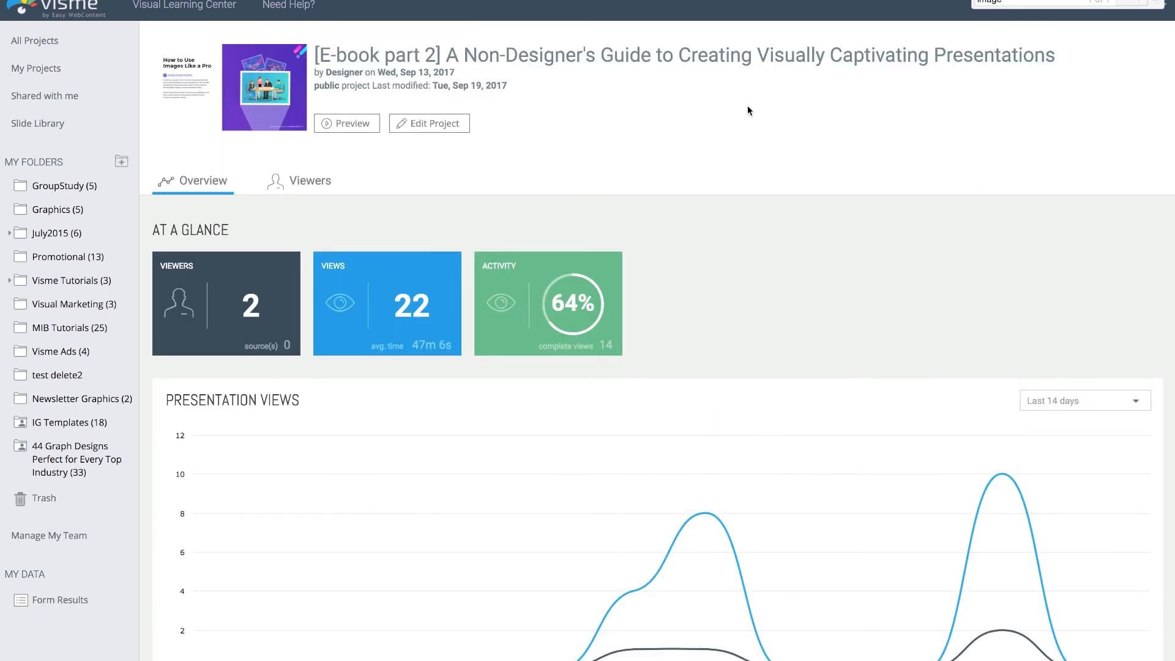
{"action": "mouse_move", "coordinate": [815, 137]}
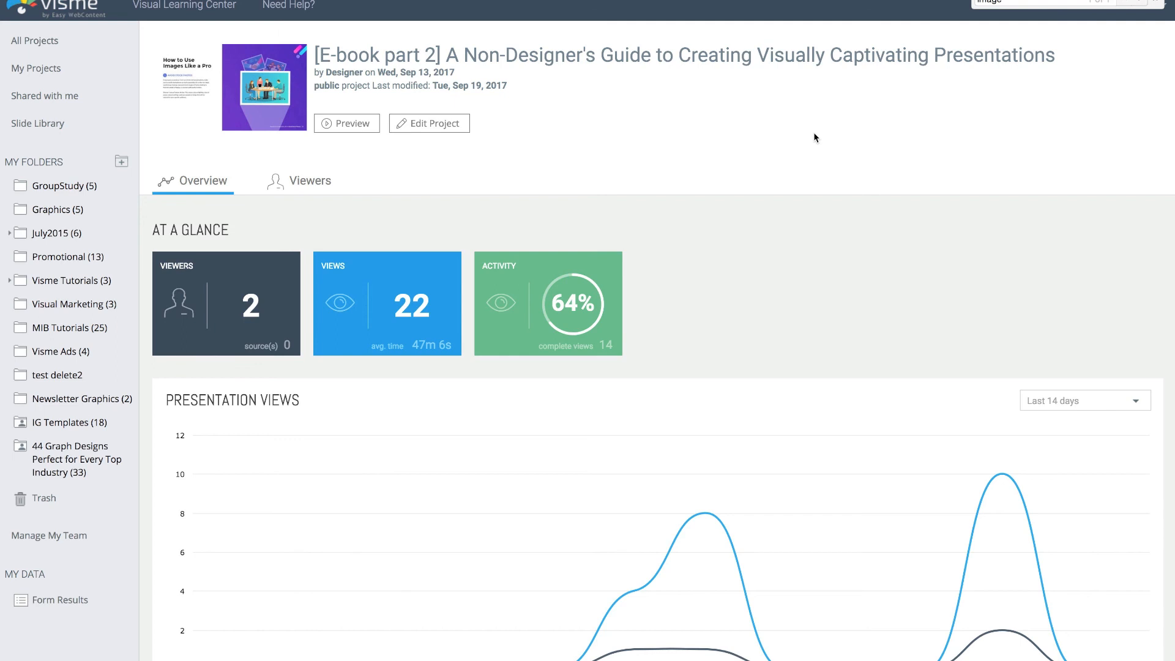
{"action": "mouse_move", "coordinate": [812, 178]}
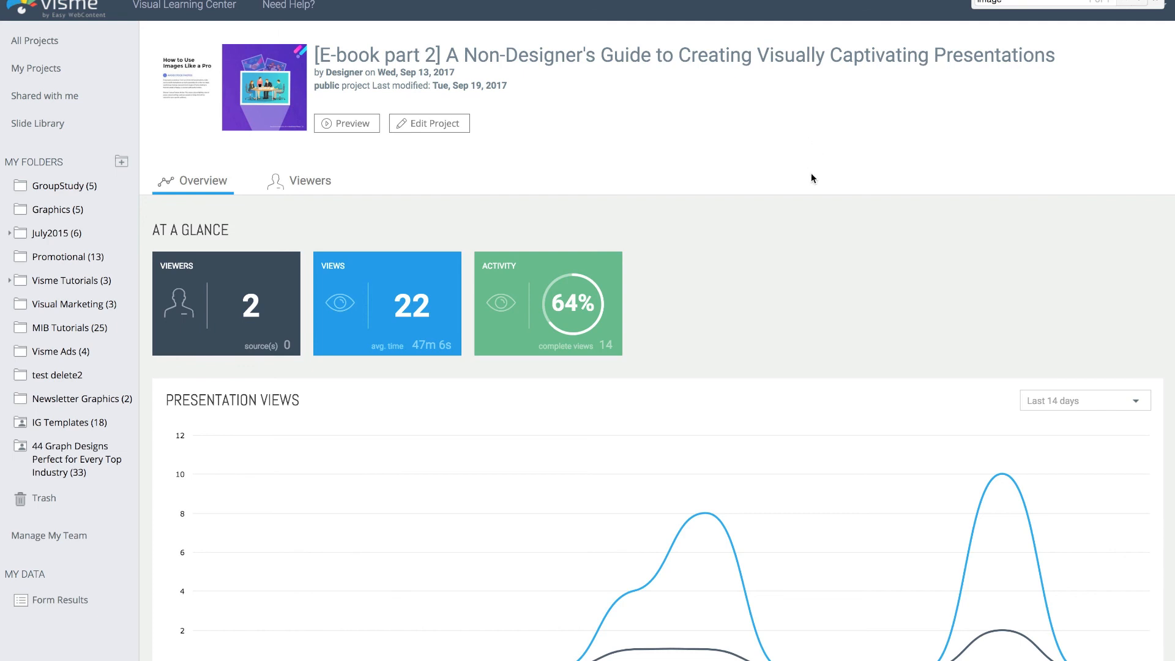